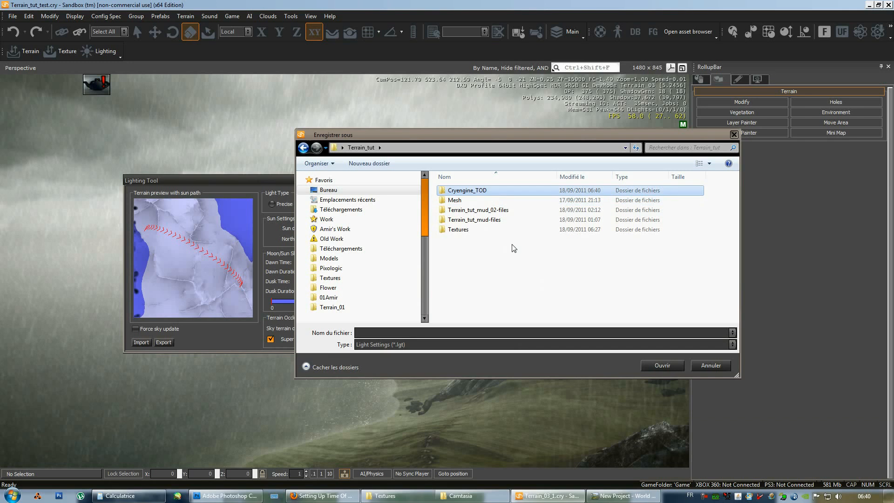
Step: Export the light settings as 'Rainy_light_settings' into the Cryengine_TOD folder
{"action": "double_click", "coordinate": [467, 190]}
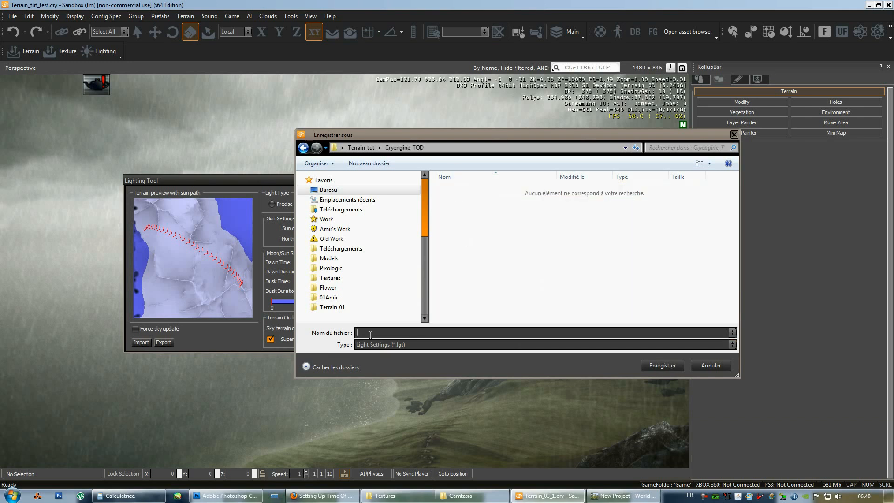
{"action": "mouse_move", "coordinate": [469, 330]}
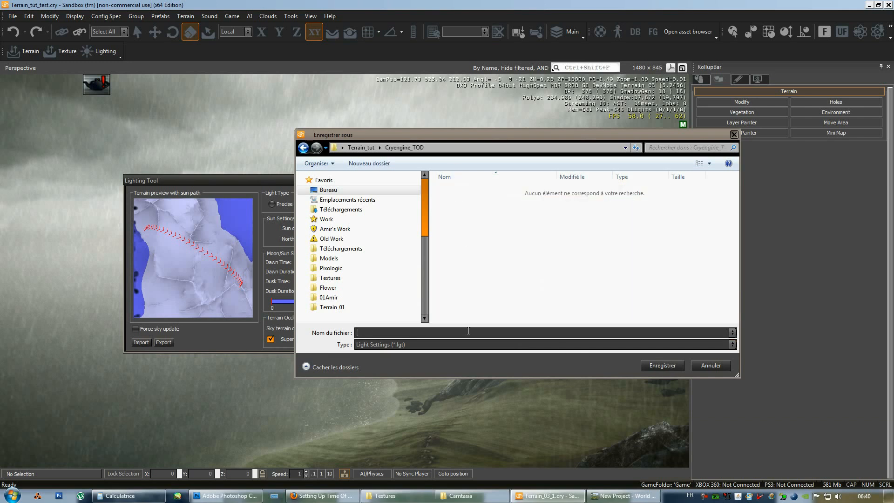
{"action": "type", "text": "R"}
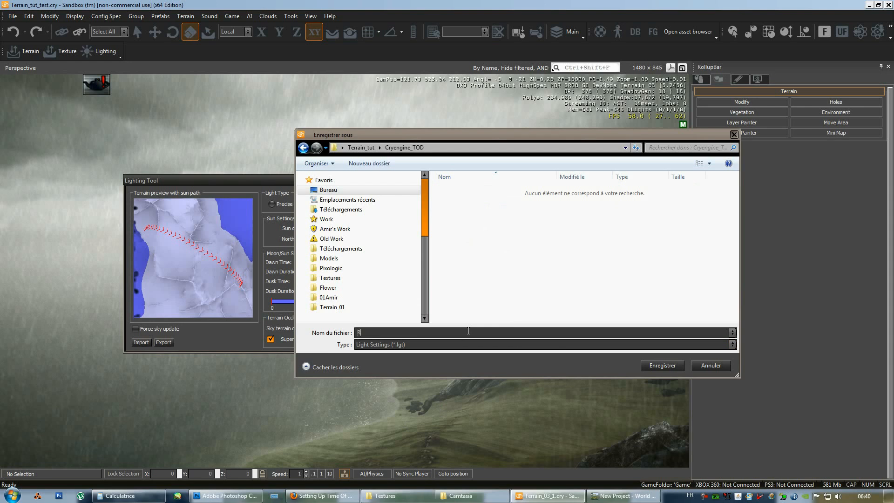
{"action": "type", "text": "ainy_ligh"}
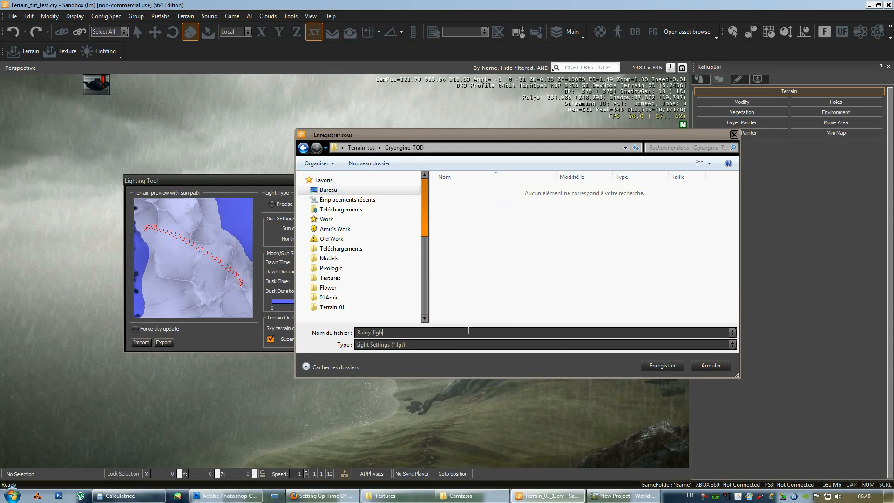
{"action": "type", "text": "t_settings"}
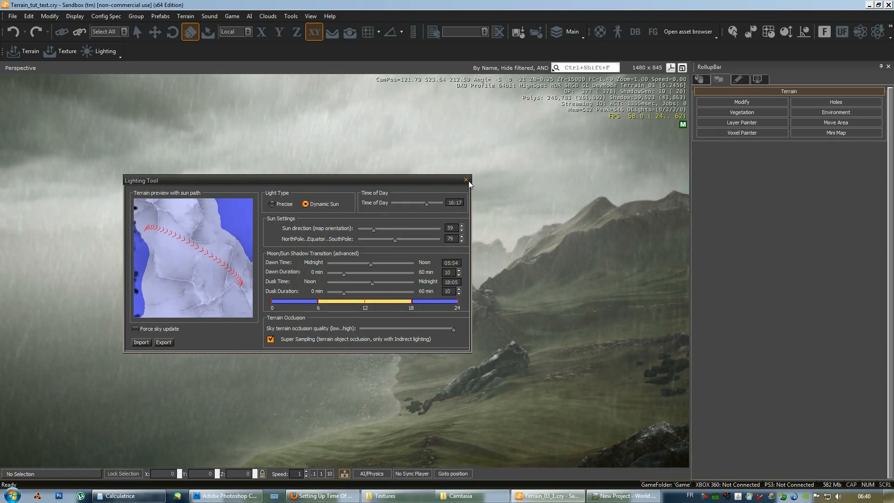
{"action": "mouse_move", "coordinate": [465, 180]}
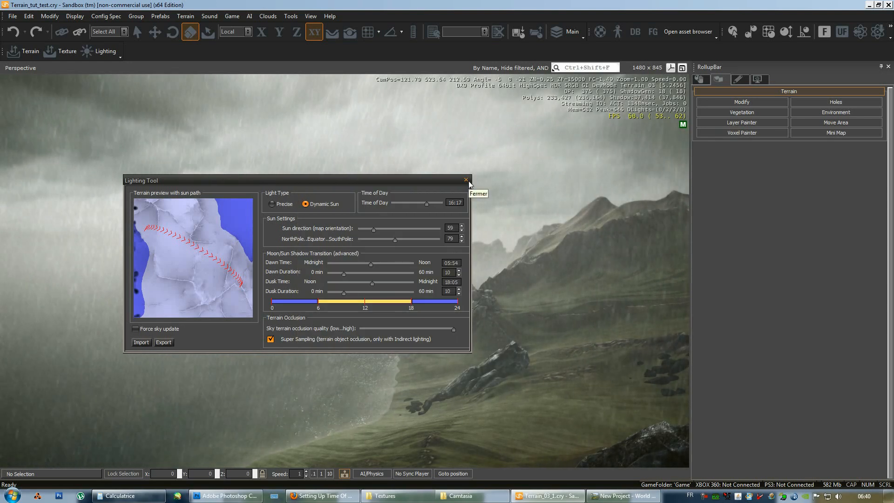
Step: Export the time of day as 'Rainy_TOD' to Bureau > Terrain_tut > Cryengine_TOD, then close the window
{"action": "left_click", "coordinate": [465, 181]}
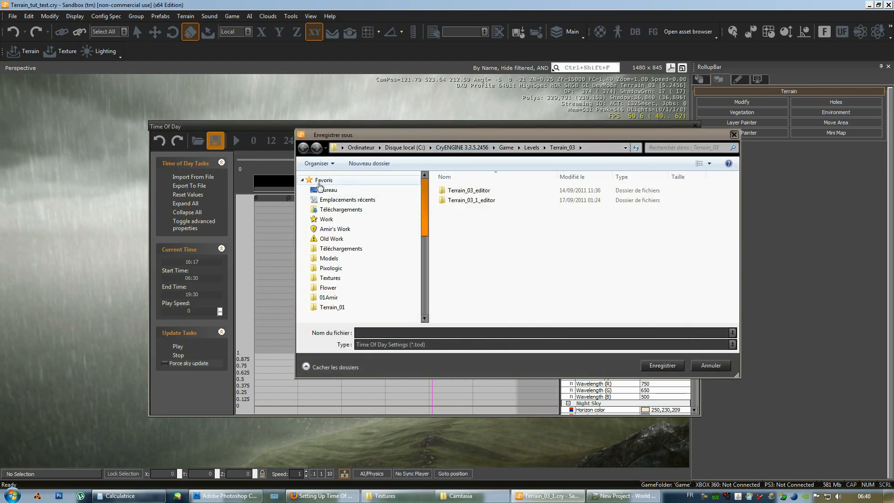
{"action": "left_click", "coordinate": [327, 189]}
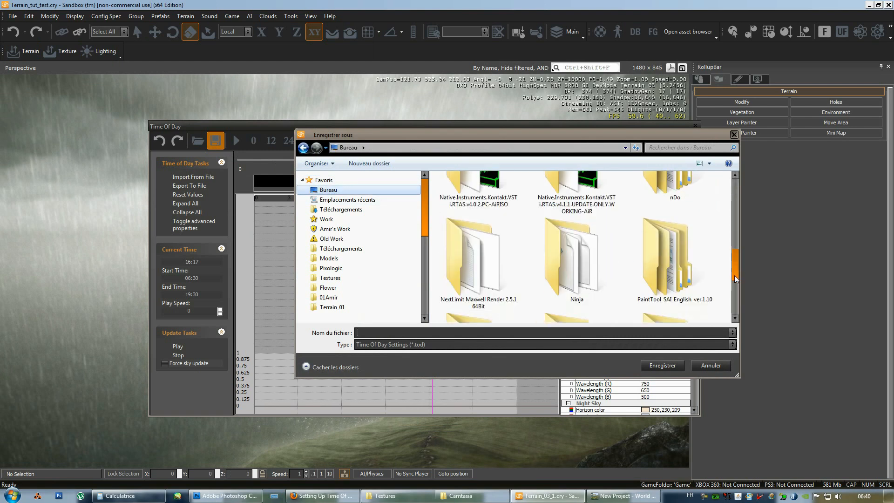
{"action": "scroll", "scroll_direction": "down", "scroll_amount": 3}
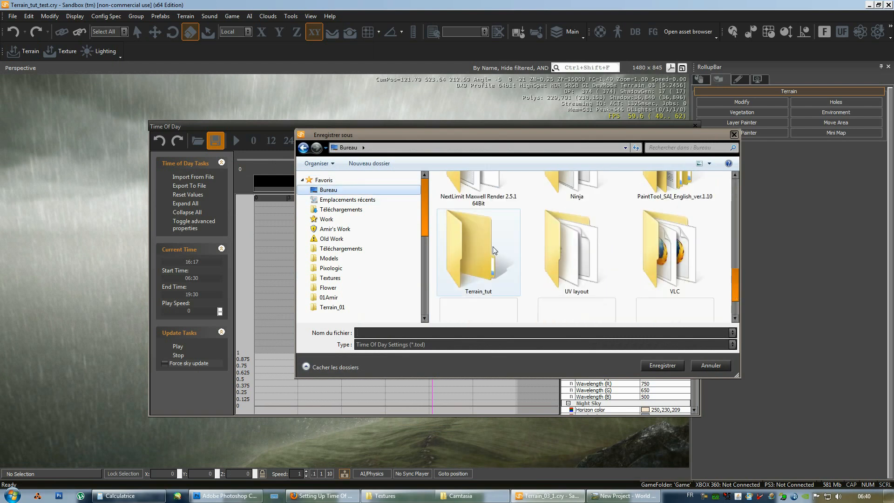
{"action": "double_click", "coordinate": [477, 252]}
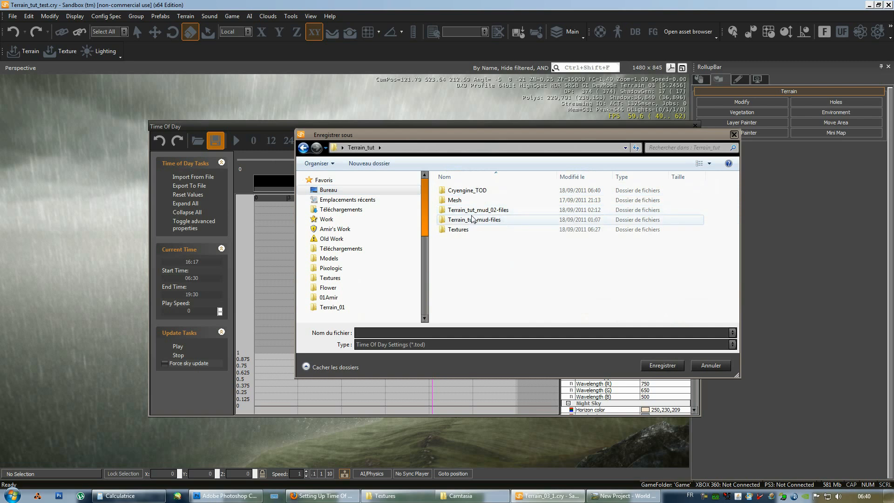
{"action": "double_click", "coordinate": [466, 190]}
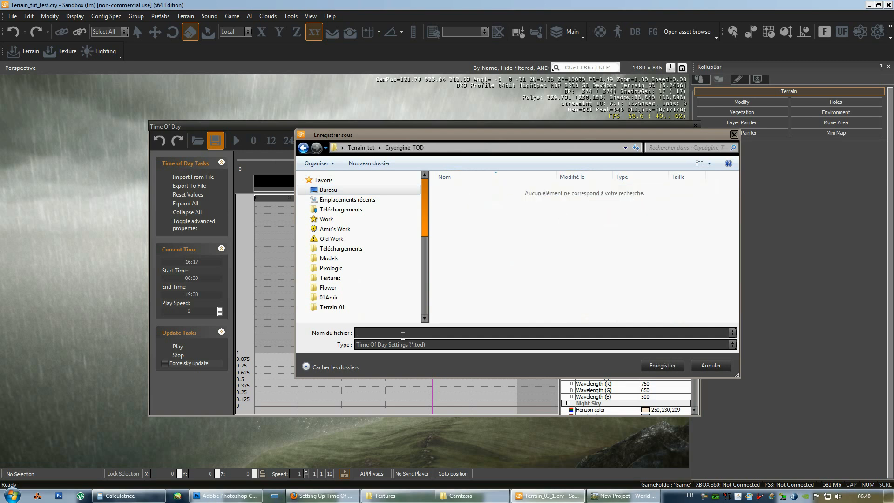
{"action": "type", "text": "Rainy_TOD"}
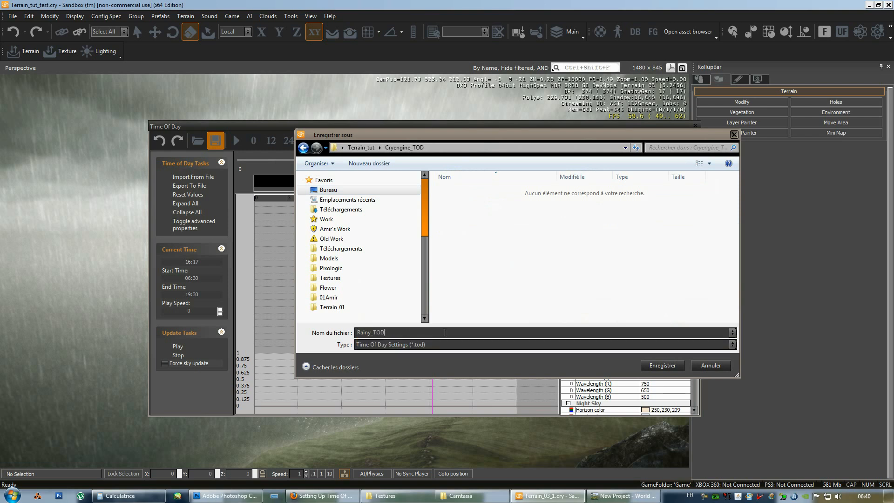
{"action": "left_click", "coordinate": [660, 365]}
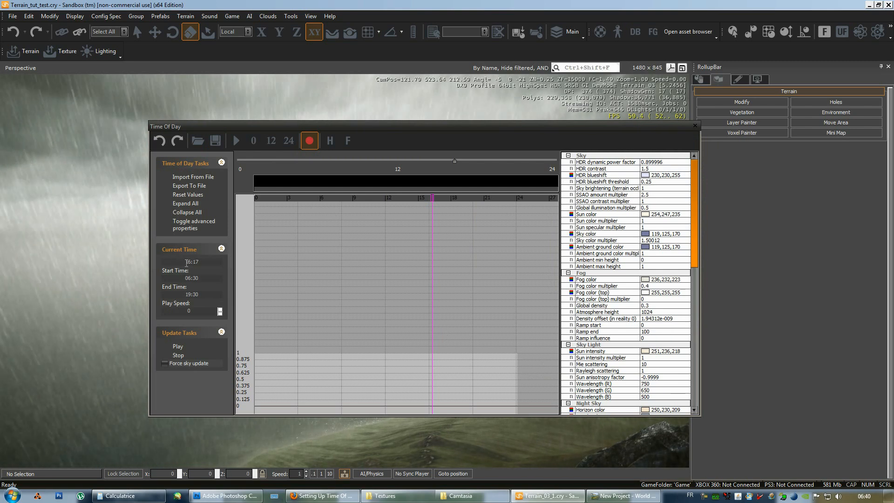
{"action": "triple_click", "coordinate": [191, 261]}
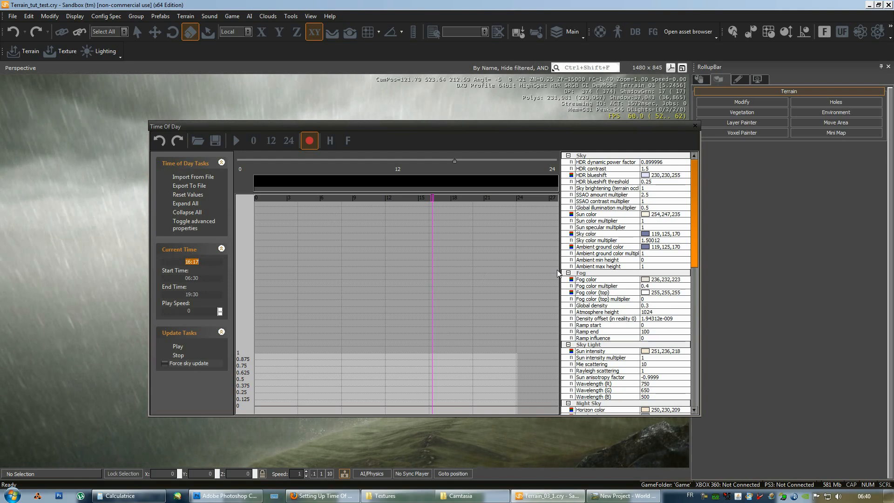
{"action": "left_click", "coordinate": [695, 125]}
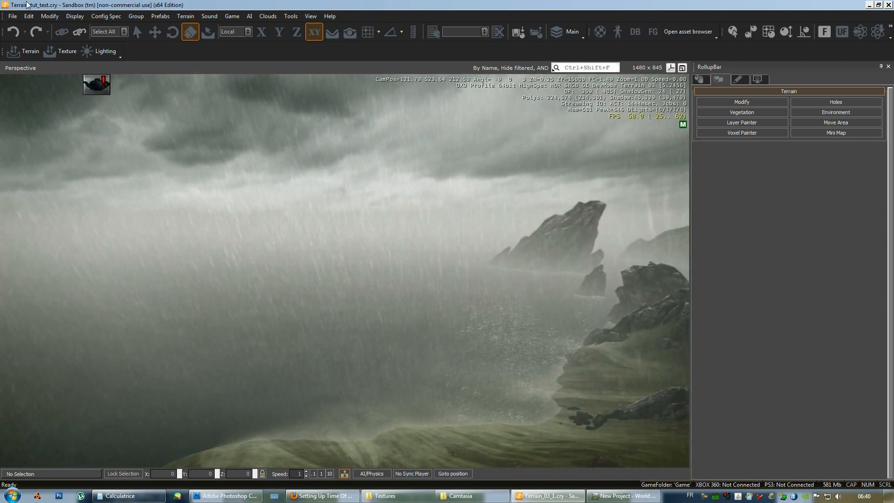
Step: Open the File menu's recent files list to load Terrain_tut_test.cry
{"action": "left_click", "coordinate": [11, 15]}
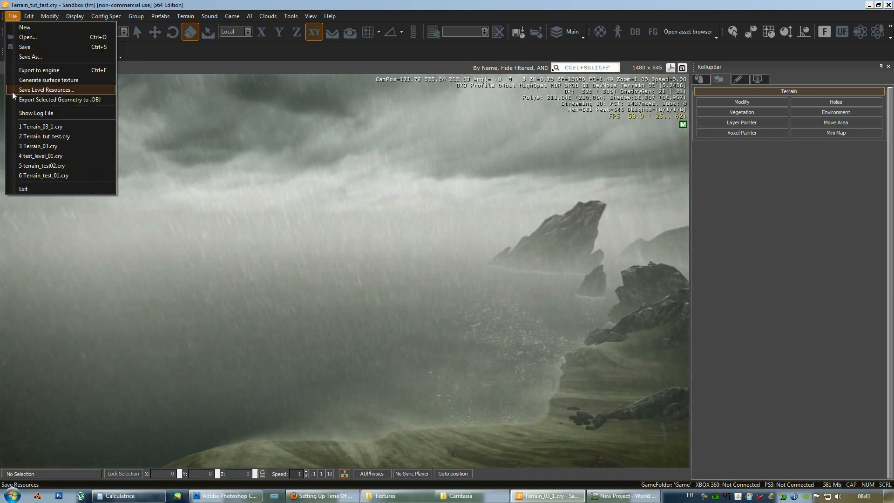
{"action": "mouse_move", "coordinate": [44, 136]}
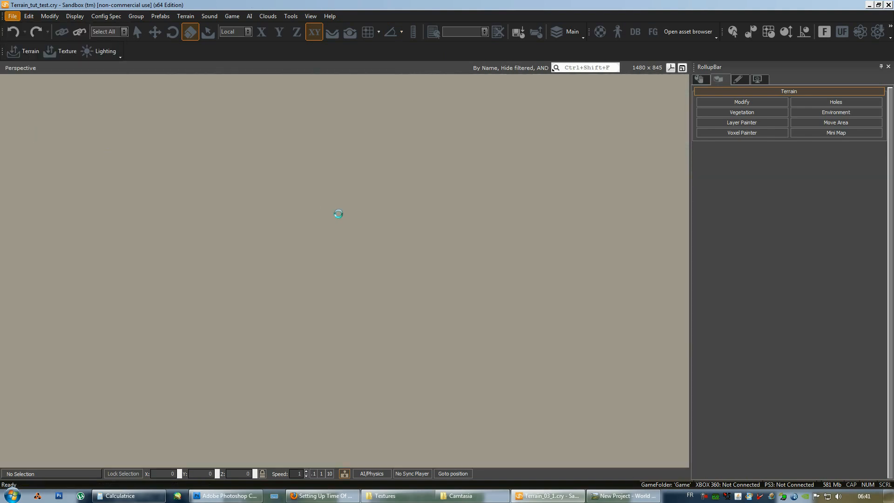
{"action": "mouse_move", "coordinate": [338, 217]}
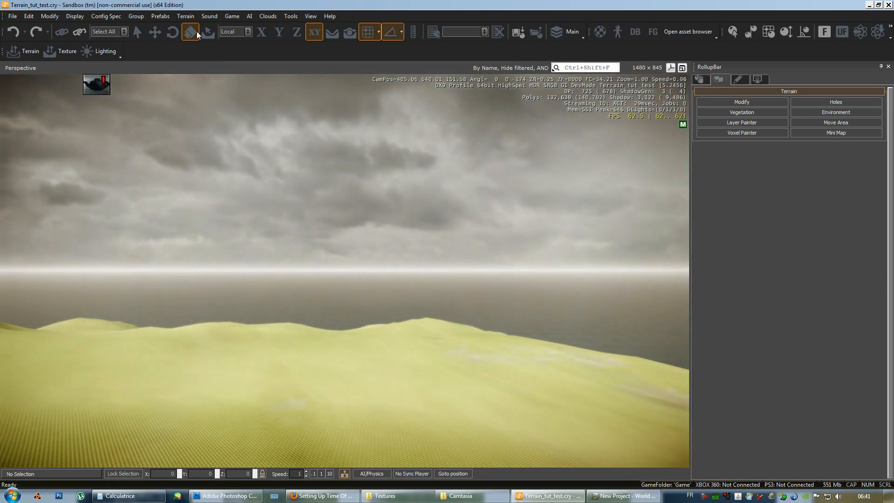
Step: Import Rainy_TOD.tod from Bureau > Terrain_tut > Cryengine_TOD into the level's time of day
{"action": "left_click", "coordinate": [185, 16]}
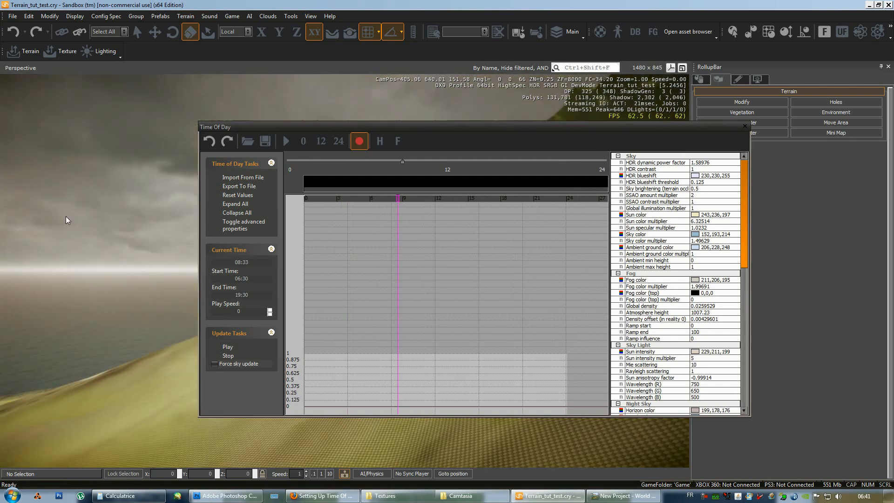
{"action": "mouse_move", "coordinate": [275, 199]}
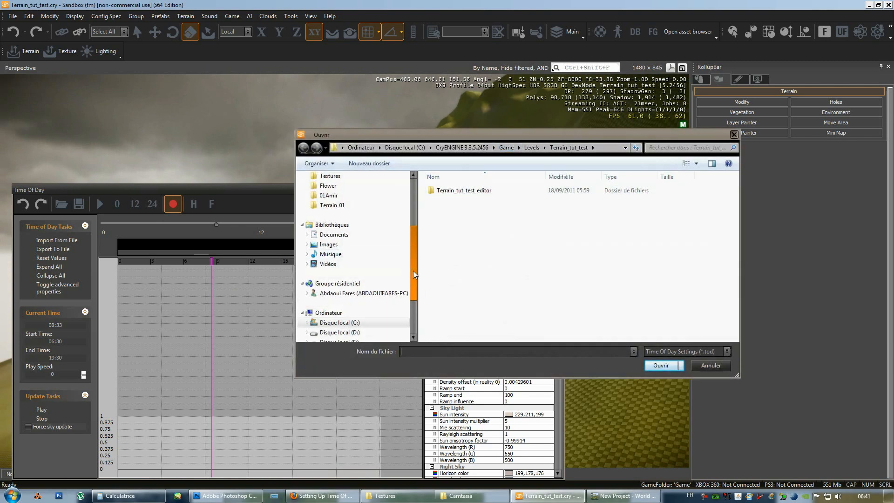
{"action": "scroll", "scroll_direction": "up", "scroll_amount": 3}
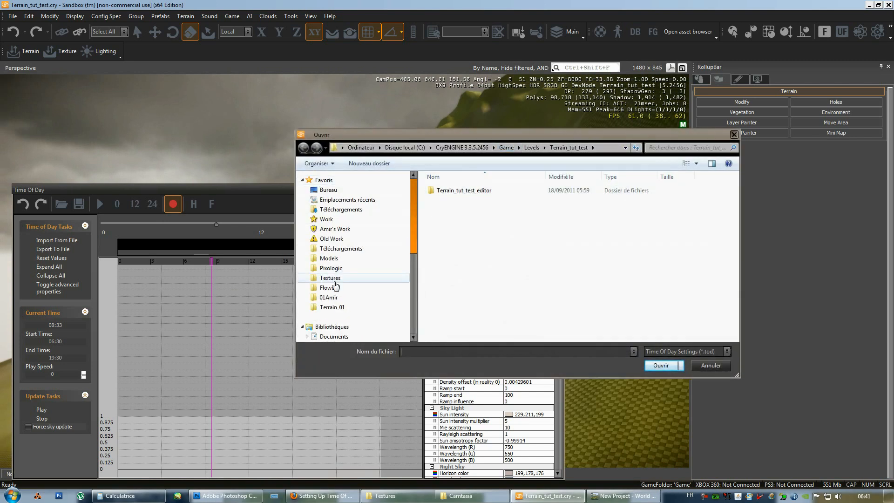
{"action": "left_click", "coordinate": [328, 189]}
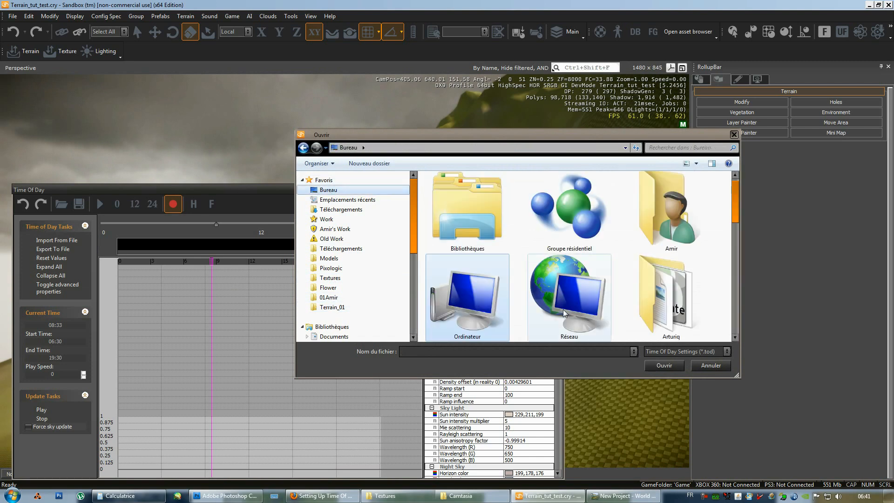
{"action": "scroll", "scroll_direction": "down", "scroll_amount": 3}
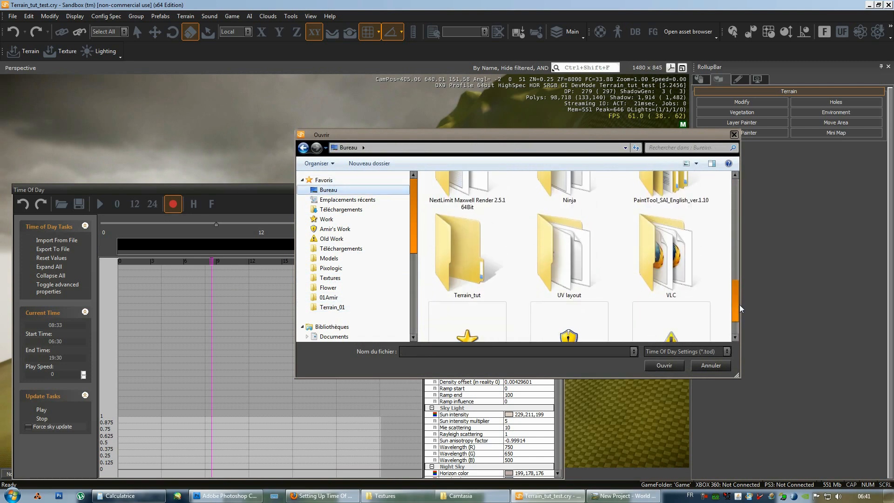
{"action": "double_click", "coordinate": [466, 254]}
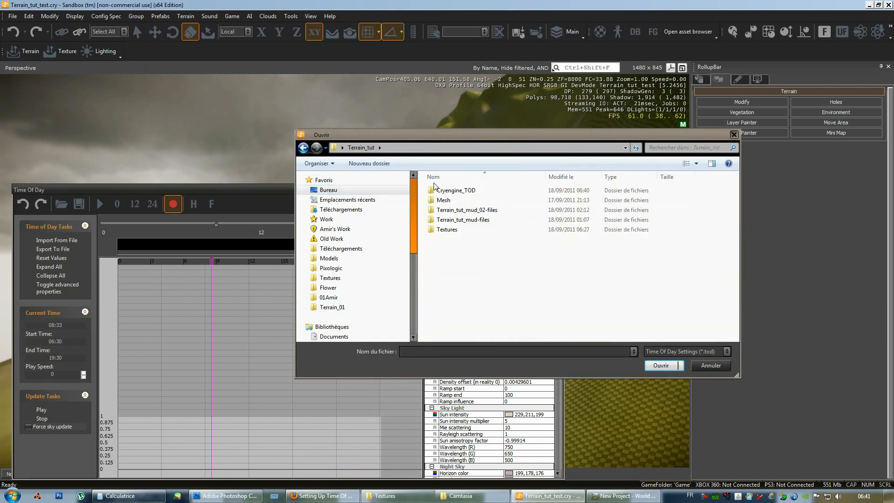
{"action": "double_click", "coordinate": [457, 190]}
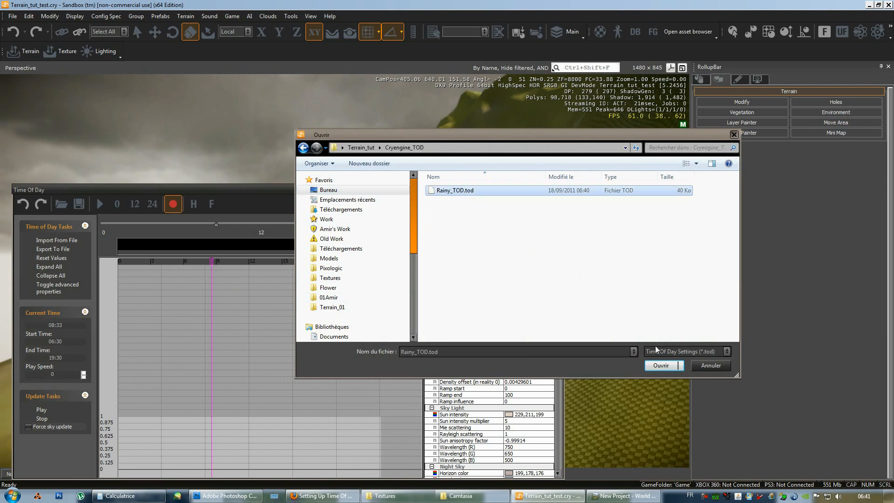
{"action": "left_click", "coordinate": [660, 365]}
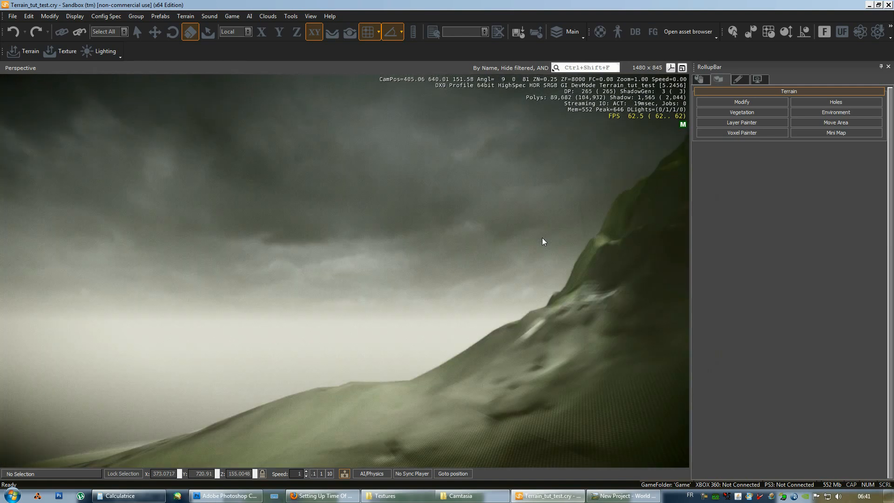
Step: Begin importing light settings from the Terrain_tut folder, then cancel back to the Lighting Tool
{"action": "left_click", "coordinate": [185, 16]}
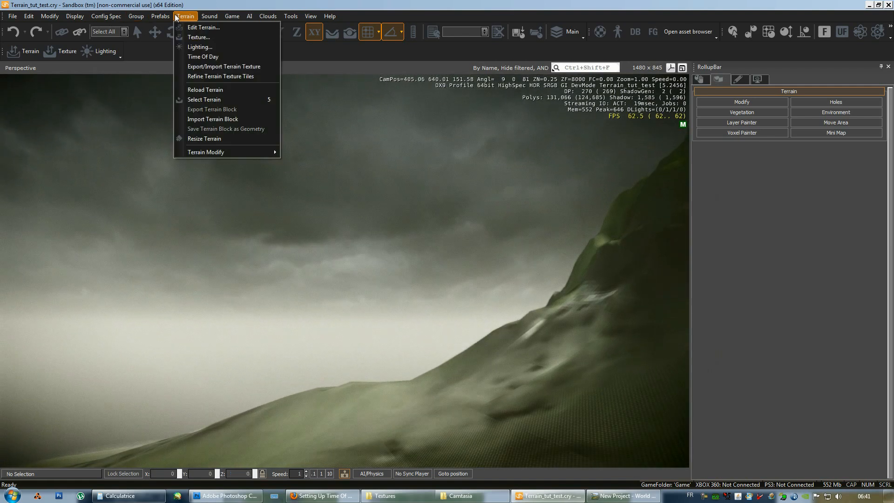
{"action": "left_click", "coordinate": [200, 46]}
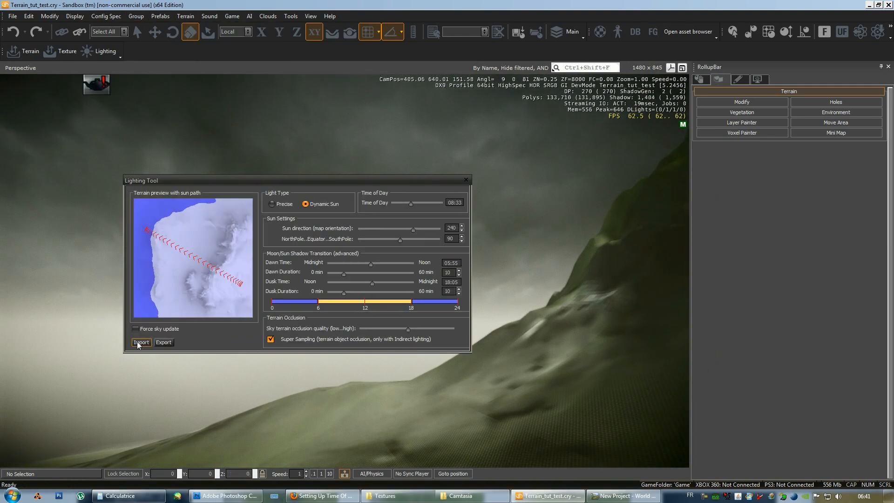
{"action": "left_click", "coordinate": [140, 342]}
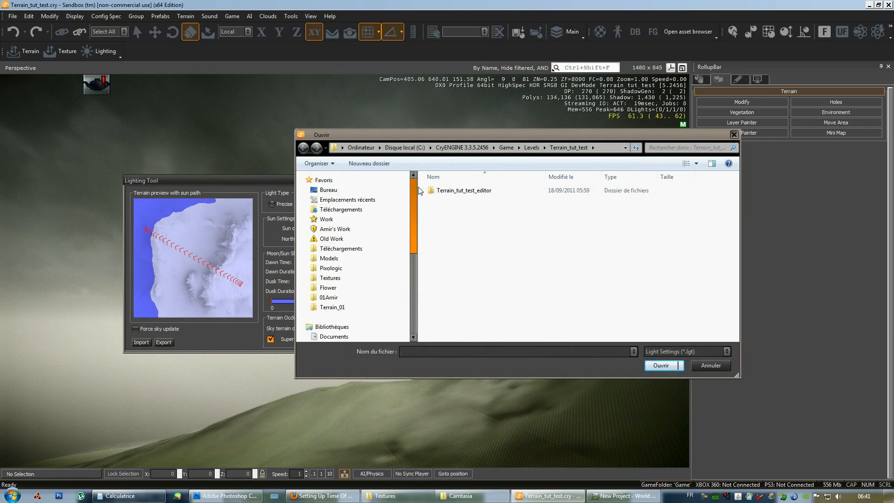
{"action": "left_click", "coordinate": [328, 190]}
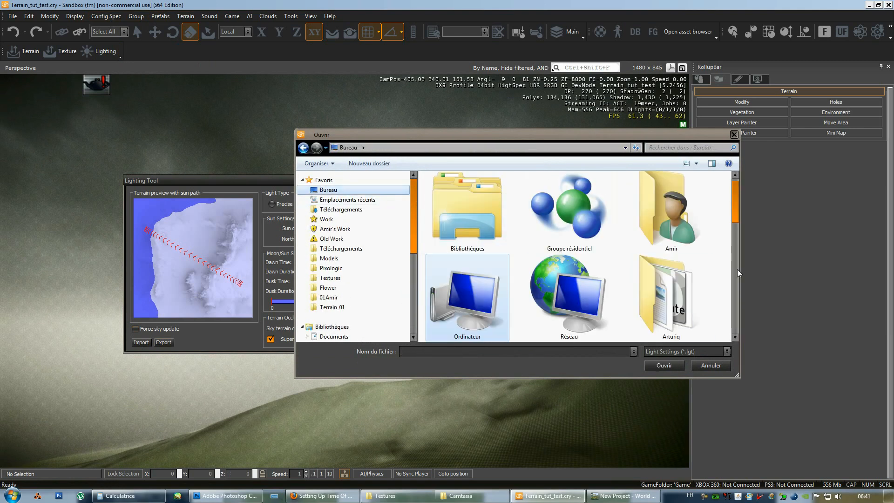
{"action": "scroll", "scroll_direction": "down", "scroll_amount": 3}
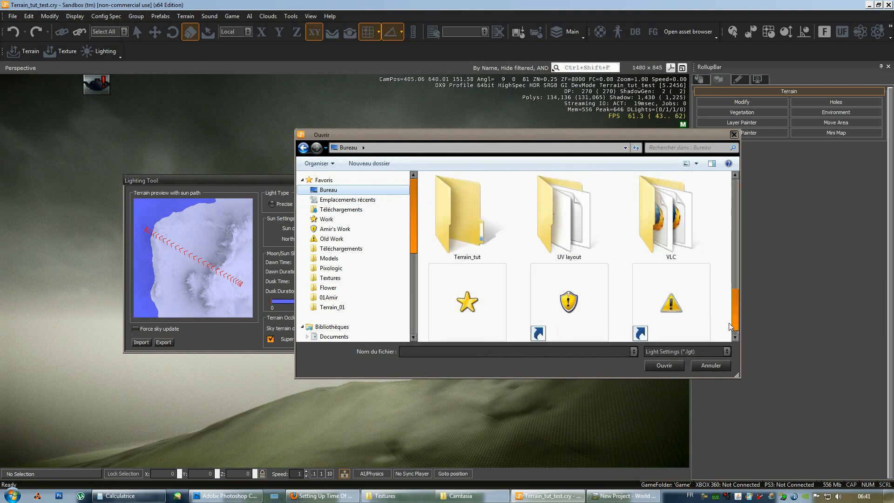
{"action": "double_click", "coordinate": [466, 216]}
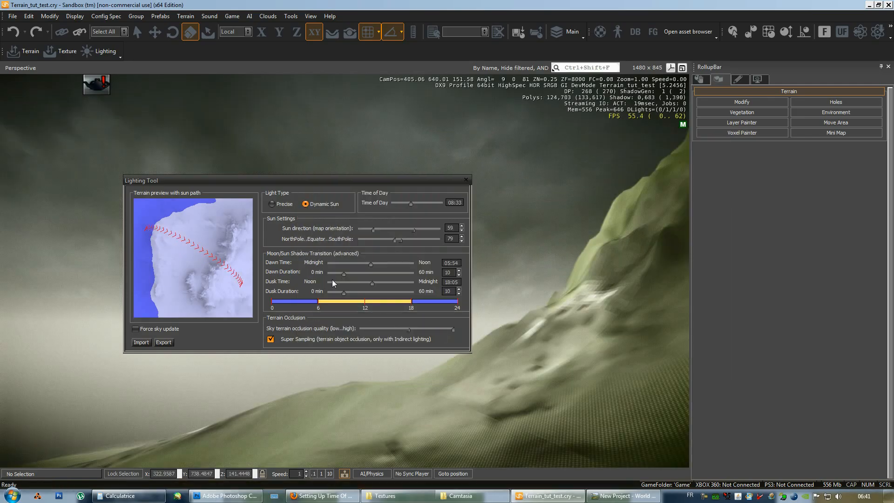
{"action": "left_click", "coordinate": [465, 180]}
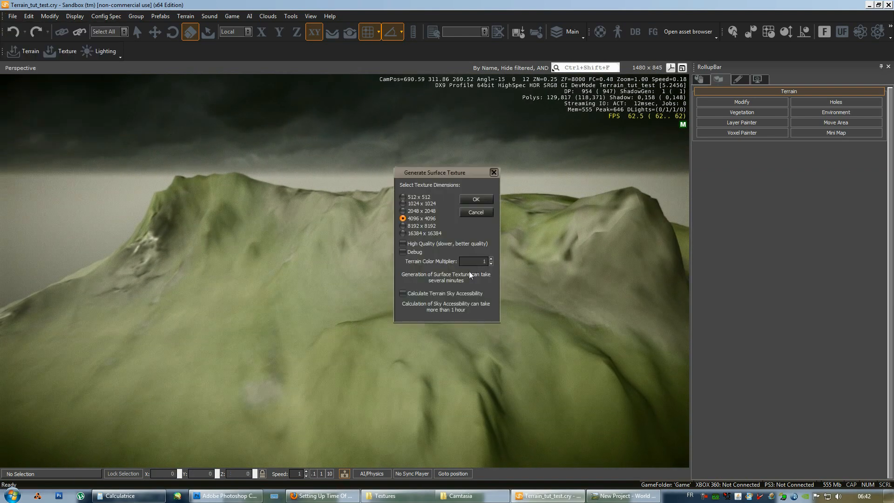
Step: Generate the 4096 x 4096 surface texture and show the terrain layer texture tiles
{"action": "left_click", "coordinate": [475, 199]}
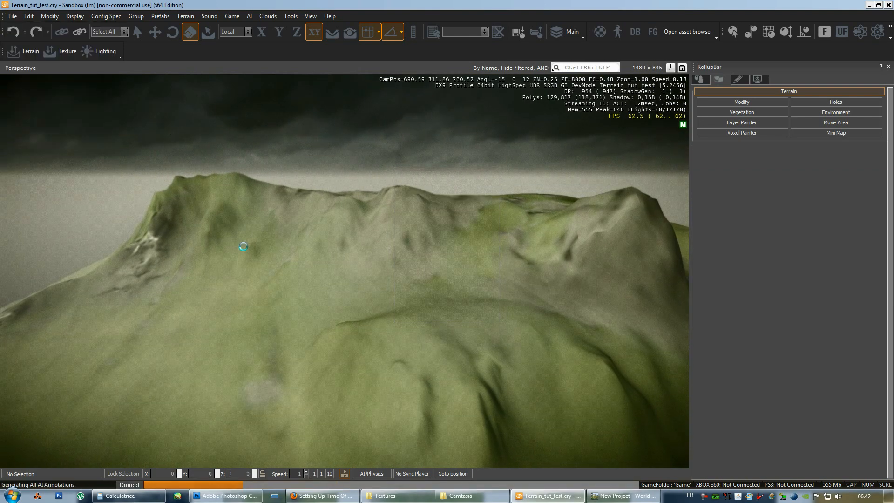
{"action": "left_click", "coordinate": [185, 15]}
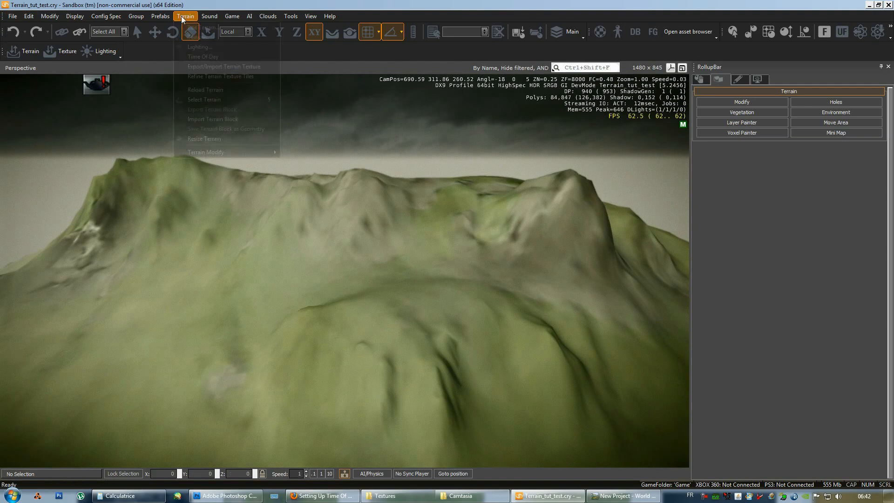
{"action": "left_click", "coordinate": [223, 67]}
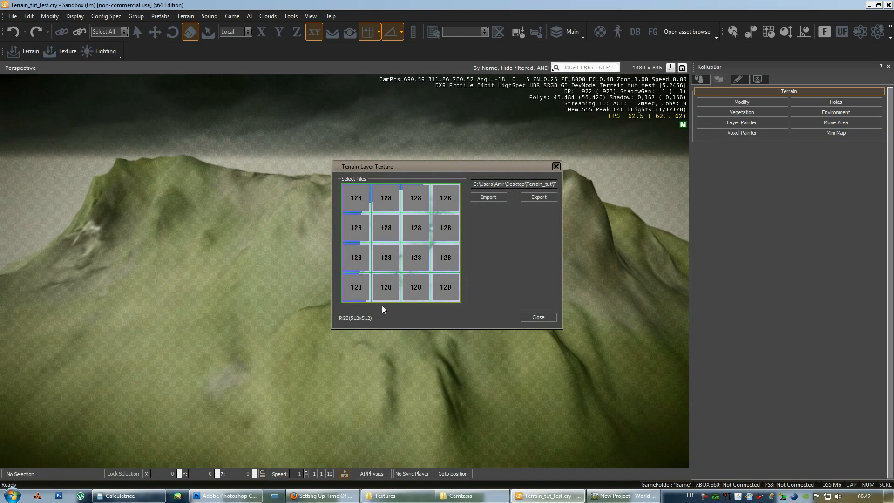
{"action": "mouse_move", "coordinate": [482, 304]}
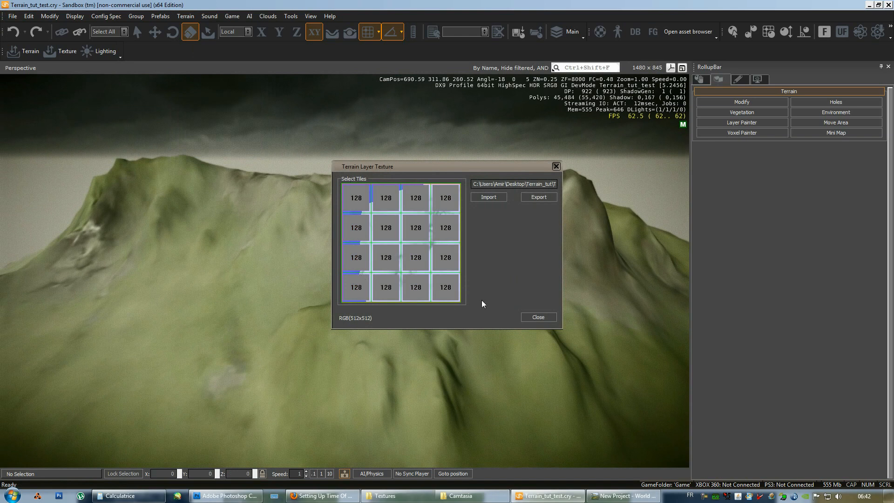
{"action": "mouse_move", "coordinate": [536, 317]}
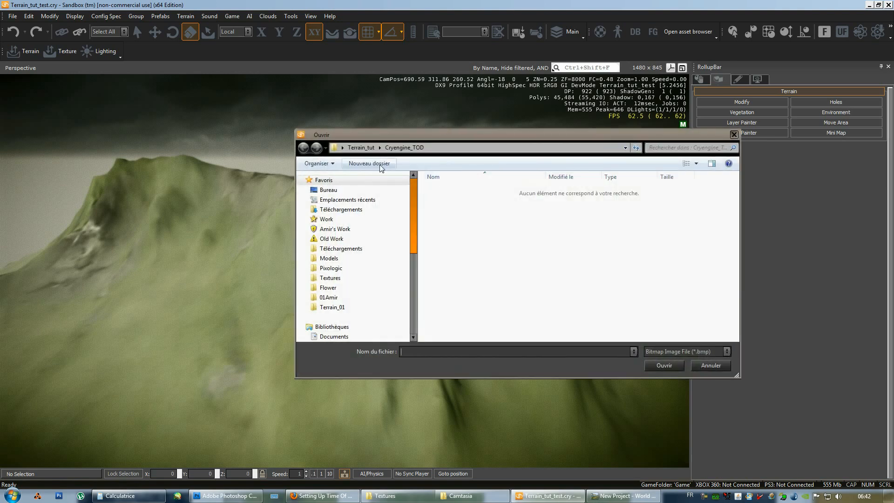
Step: Browse the terrain texture import dialog to Bureau > Terrain_tut > Cryengine_TOD
{"action": "scroll", "scroll_direction": "down", "scroll_amount": 3}
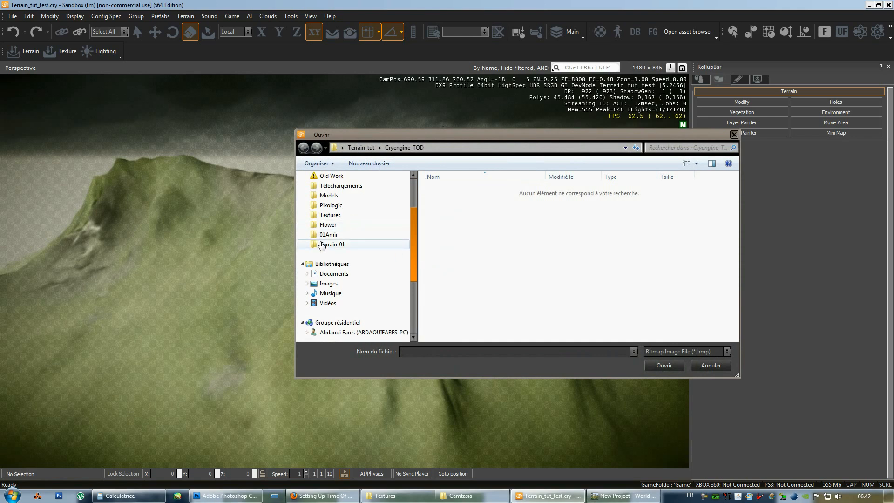
{"action": "left_click", "coordinate": [328, 190]}
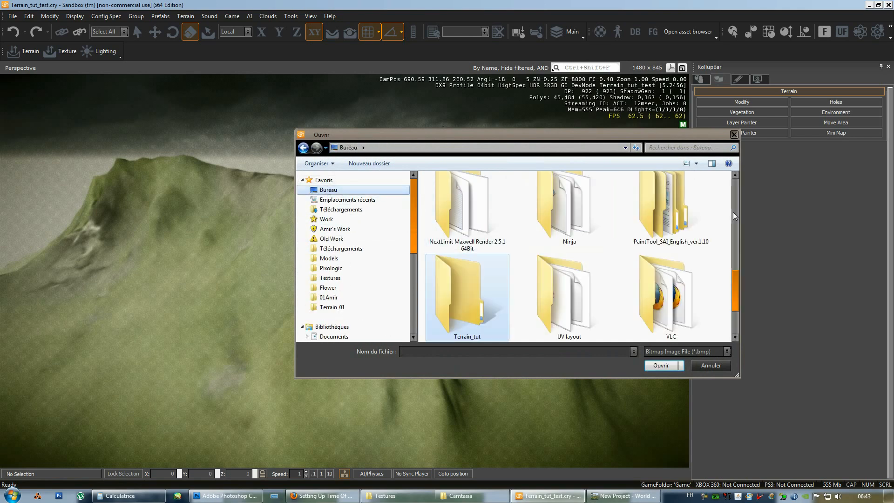
{"action": "double_click", "coordinate": [466, 293]}
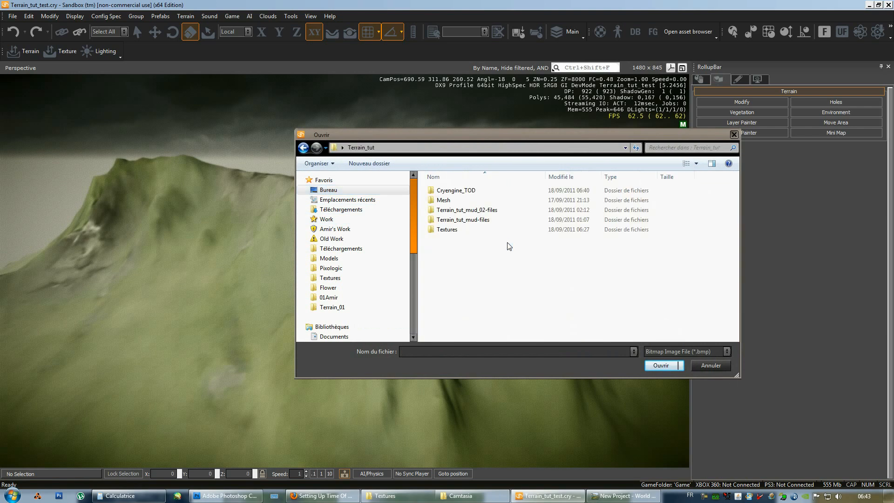
{"action": "double_click", "coordinate": [454, 190]}
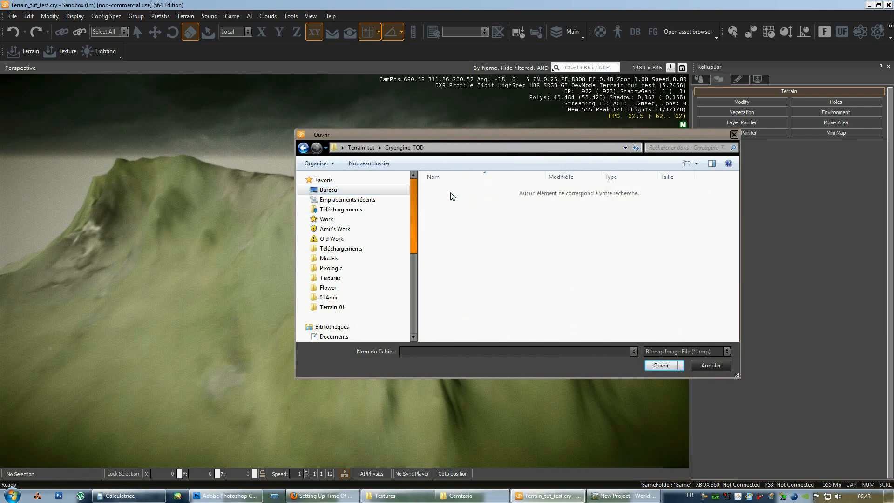
{"action": "double_click", "coordinate": [330, 278]}
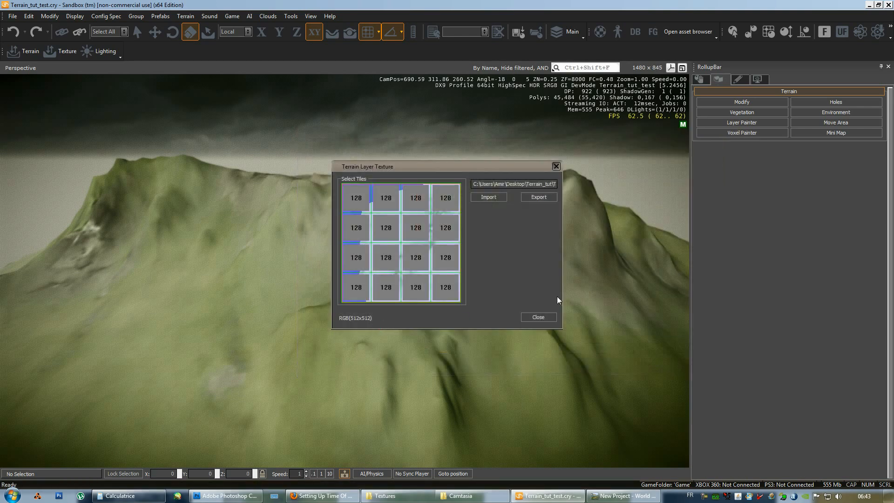
Step: Close the texture tiles window and regenerate the surface texture at 4096 x 4096
{"action": "left_click", "coordinate": [536, 317]}
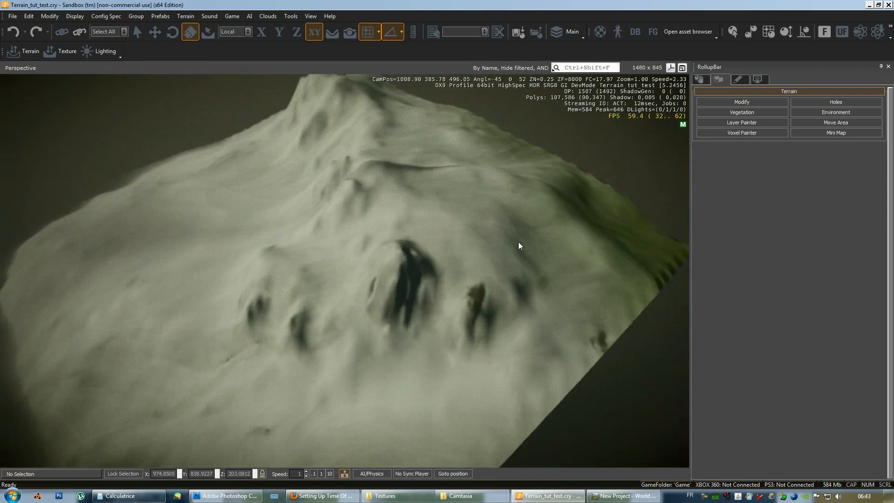
{"action": "left_click", "coordinate": [11, 15]}
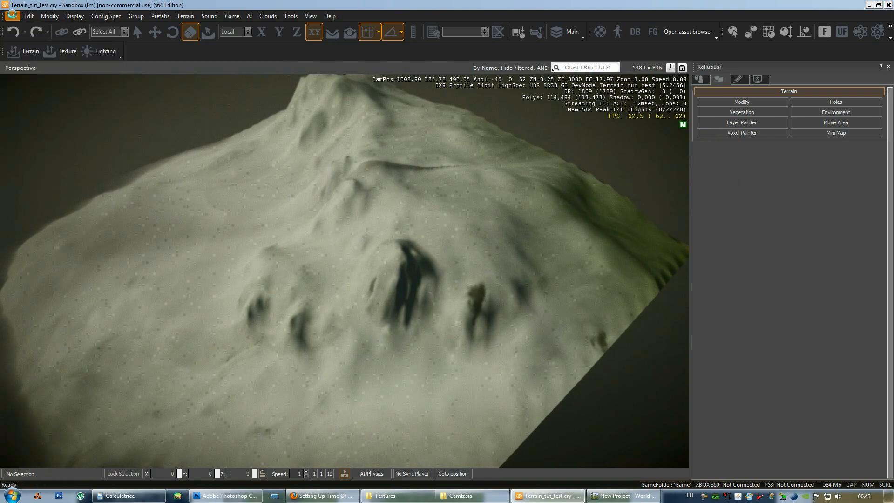
{"action": "left_click", "coordinate": [11, 16]}
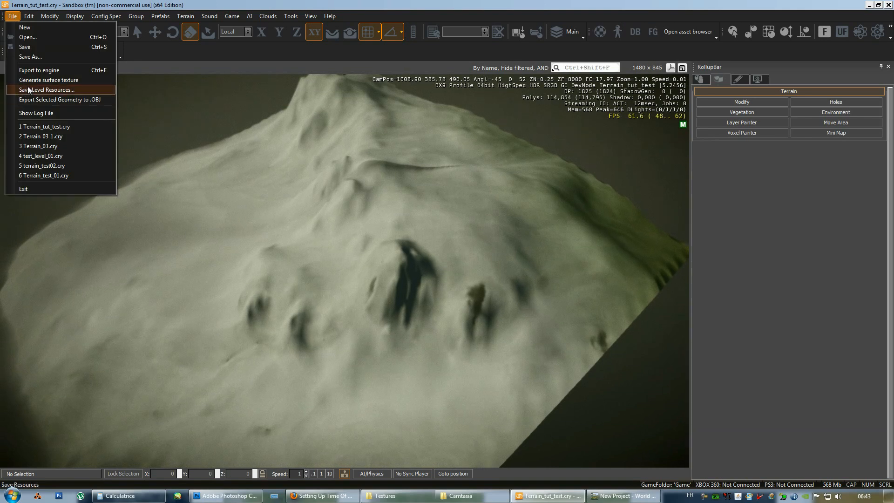
{"action": "left_click", "coordinate": [48, 80]}
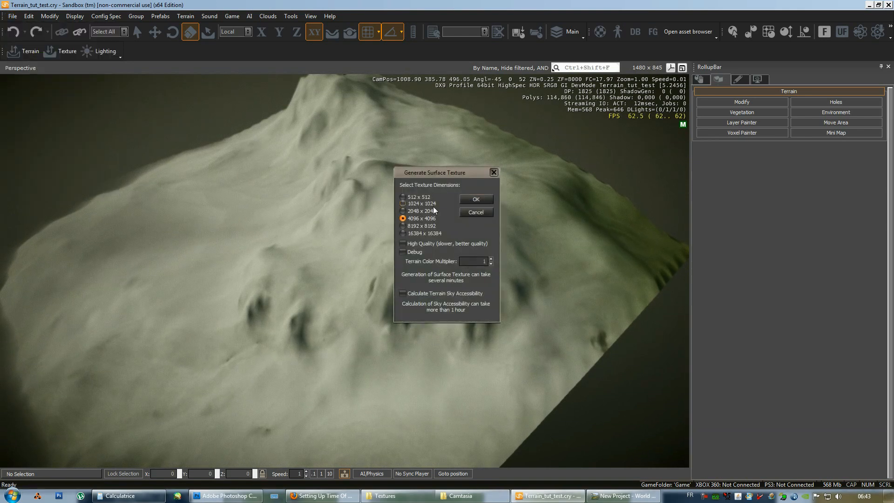
{"action": "left_click", "coordinate": [474, 198]}
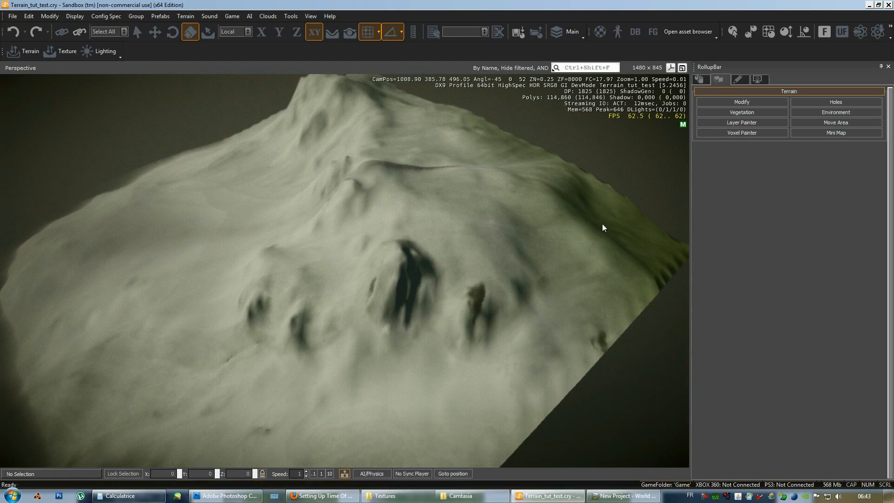
Step: Refine the terrain texture tiles into an 8 x 8 grid of 512 tiles, then close the tile window
{"action": "left_click", "coordinate": [185, 15]}
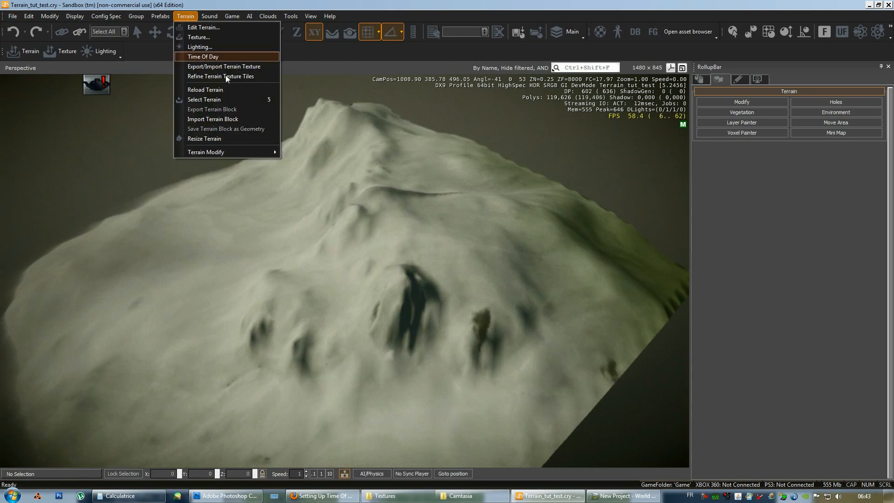
{"action": "left_click", "coordinate": [221, 76]}
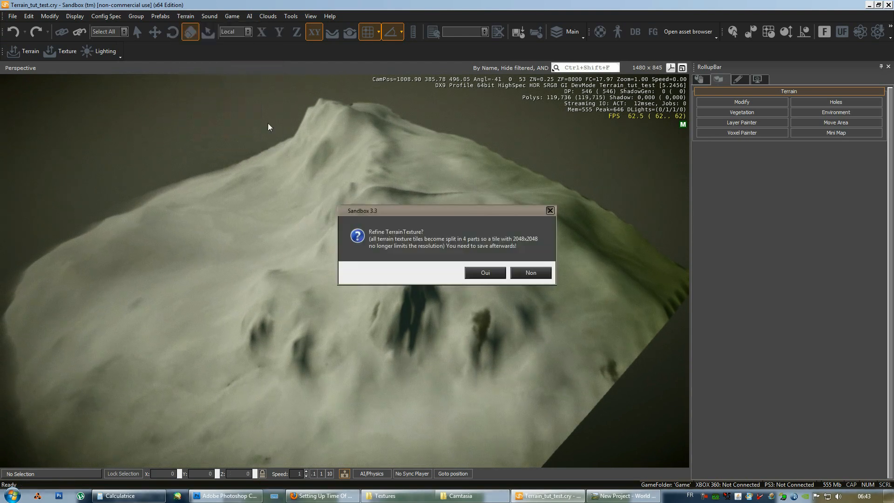
{"action": "left_click", "coordinate": [528, 272]}
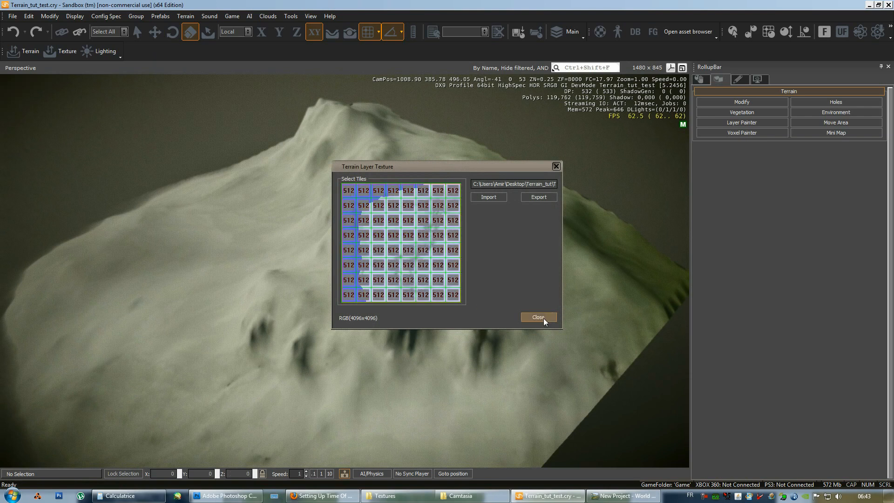
{"action": "left_click", "coordinate": [536, 317]}
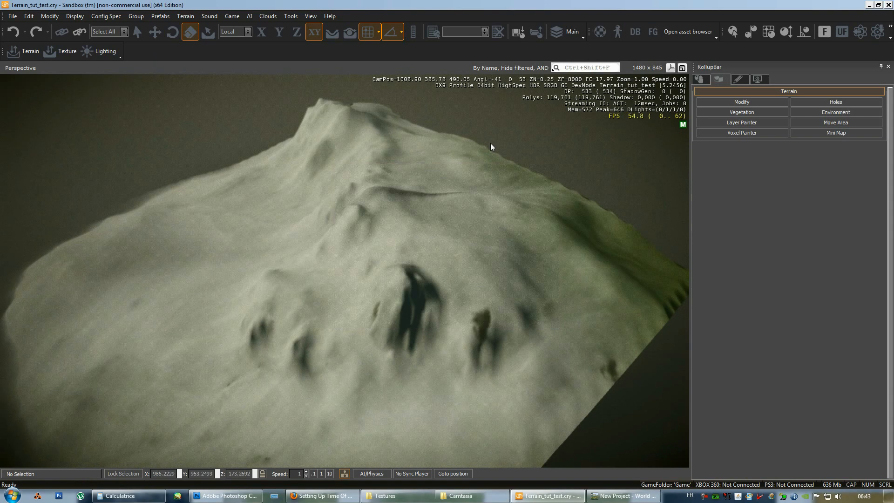
Step: Show the terrain layer texture tiles, a 4 x 4 grid of 256 tiles at 1024 x 1024
{"action": "left_click", "coordinate": [11, 16]}
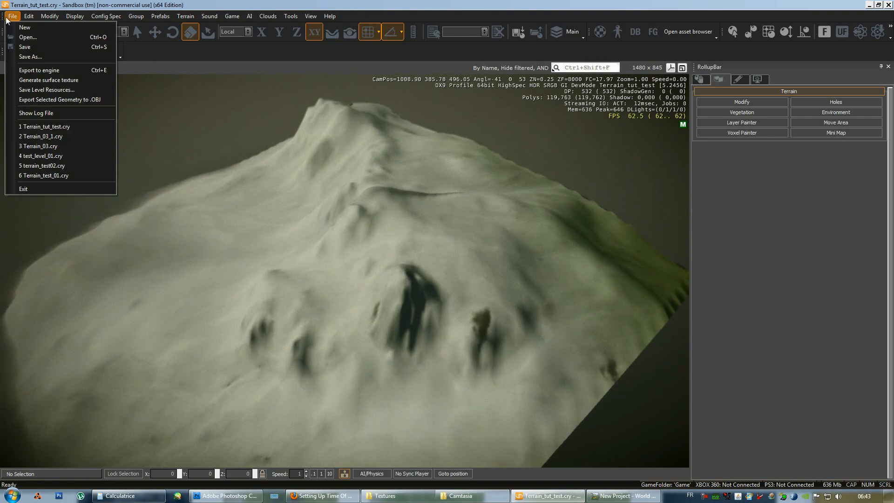
{"action": "mouse_move", "coordinate": [49, 80]}
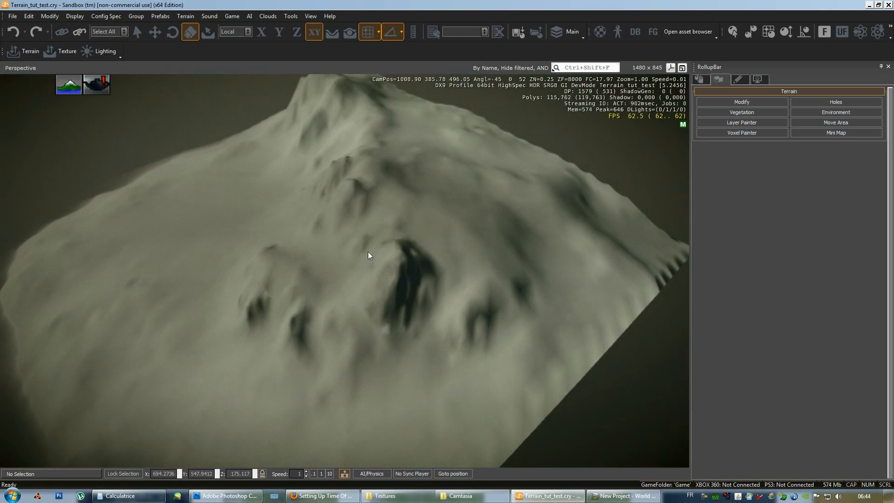
{"action": "left_click", "coordinate": [185, 15]}
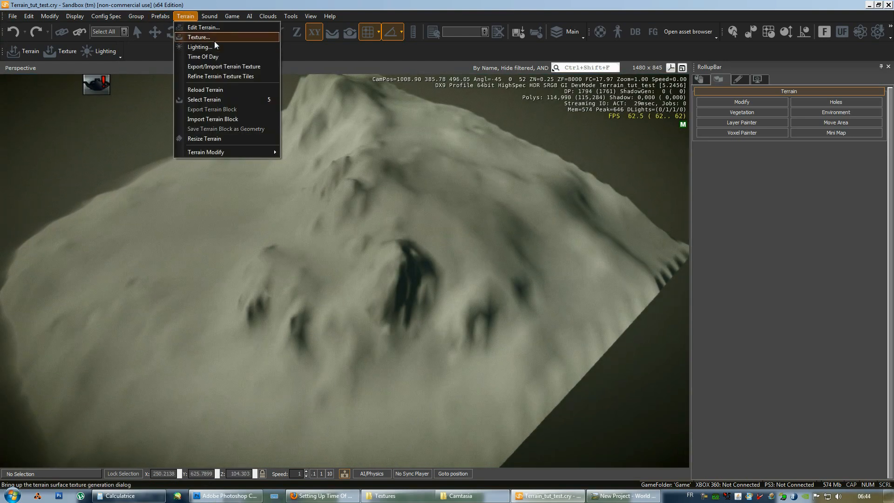
{"action": "mouse_move", "coordinate": [202, 57]}
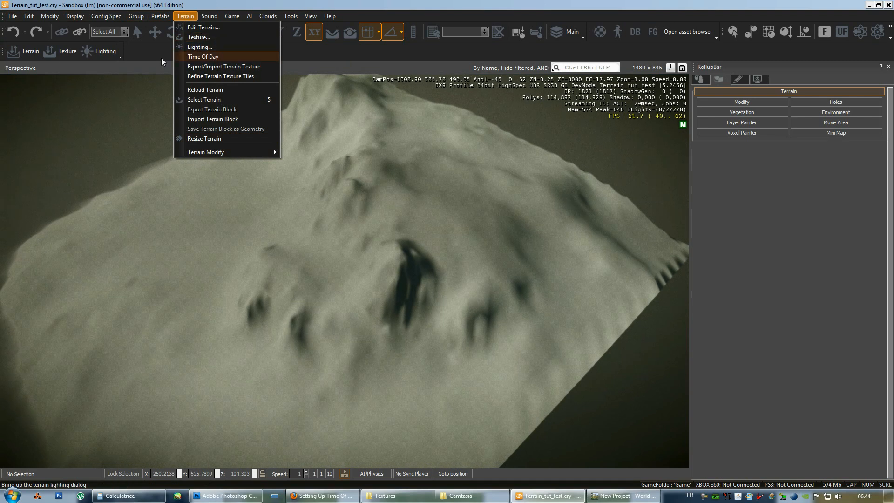
{"action": "mouse_move", "coordinate": [224, 66]}
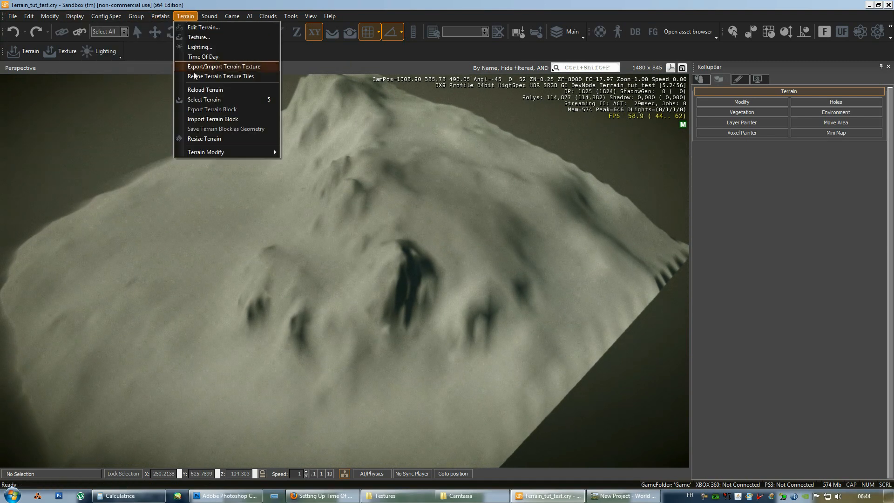
{"action": "mouse_move", "coordinate": [223, 76]}
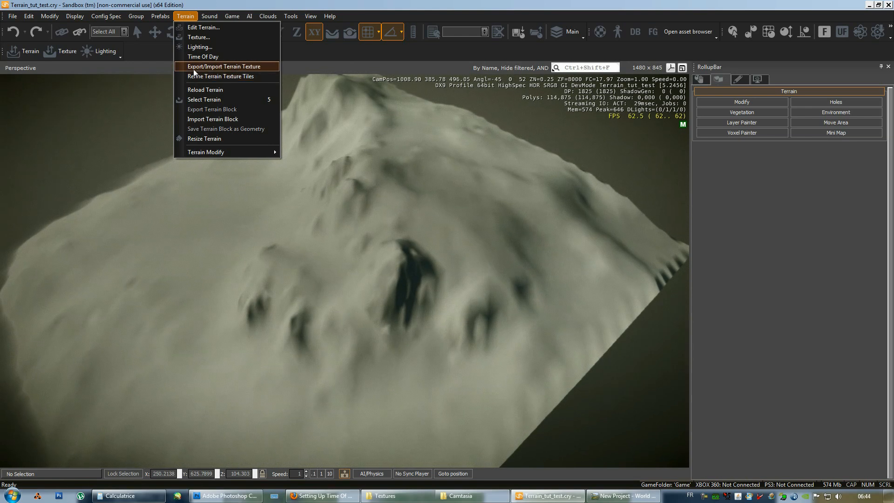
{"action": "left_click", "coordinate": [223, 66]}
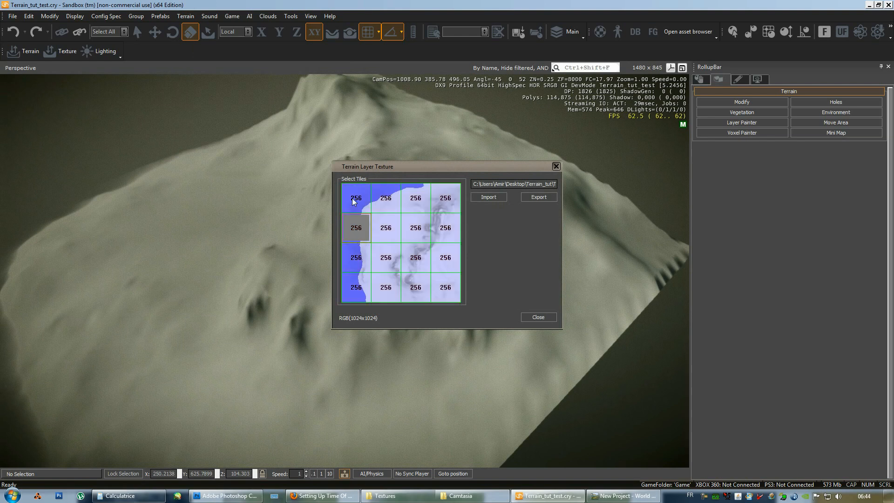
Step: Inspect two texture tiles, close the overview, and show the terrain Environment settings
{"action": "left_click", "coordinate": [386, 228]}
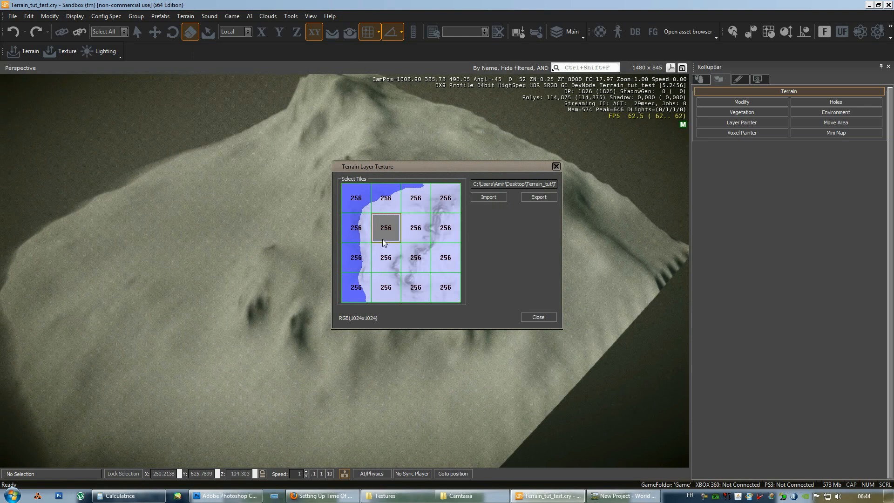
{"action": "left_click", "coordinate": [445, 257]}
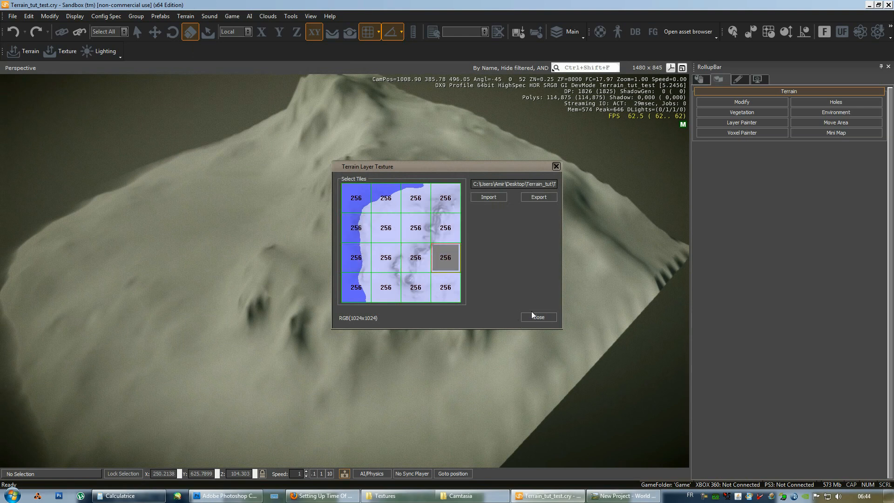
{"action": "left_click", "coordinate": [536, 317]}
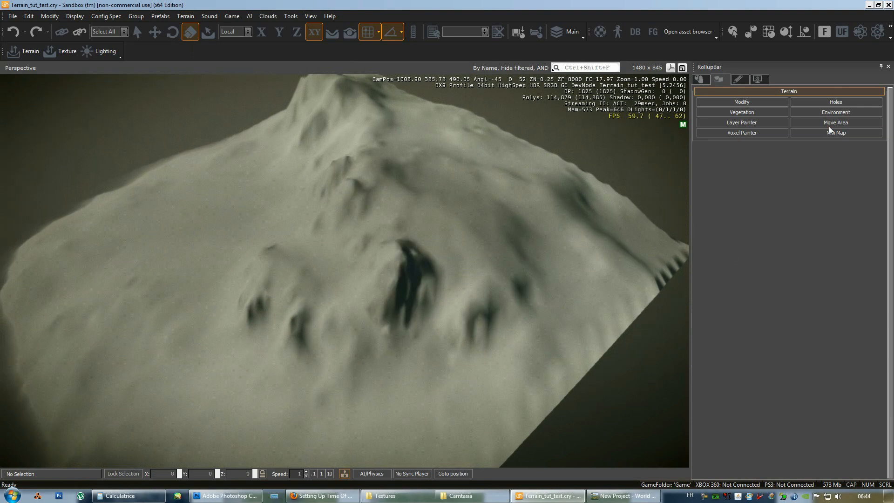
{"action": "left_click", "coordinate": [836, 112]}
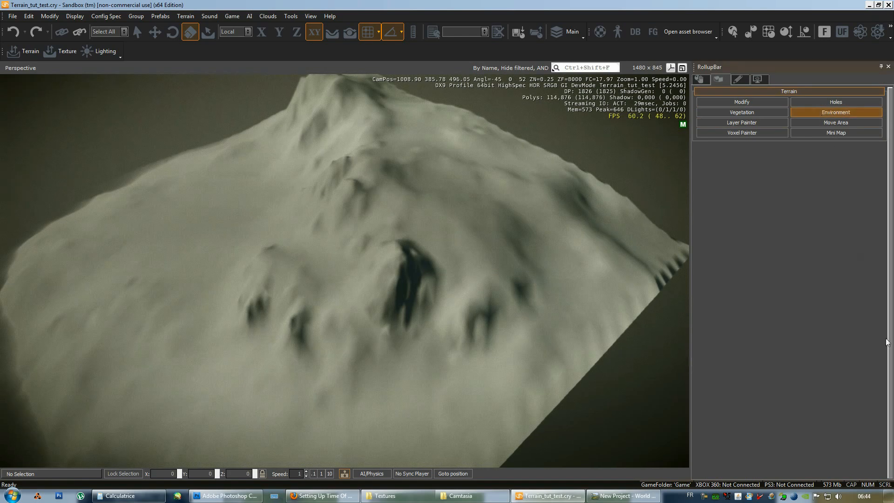
{"action": "left_click", "coordinate": [835, 112]}
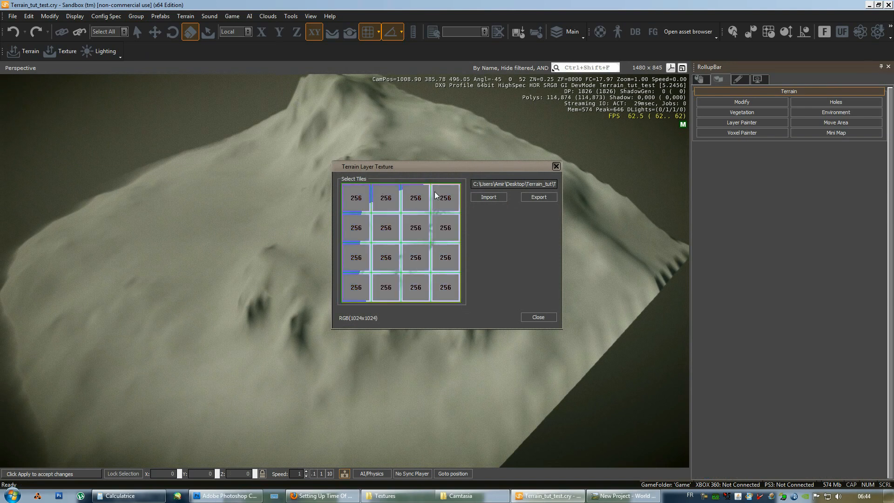
{"action": "mouse_move", "coordinate": [430, 203]}
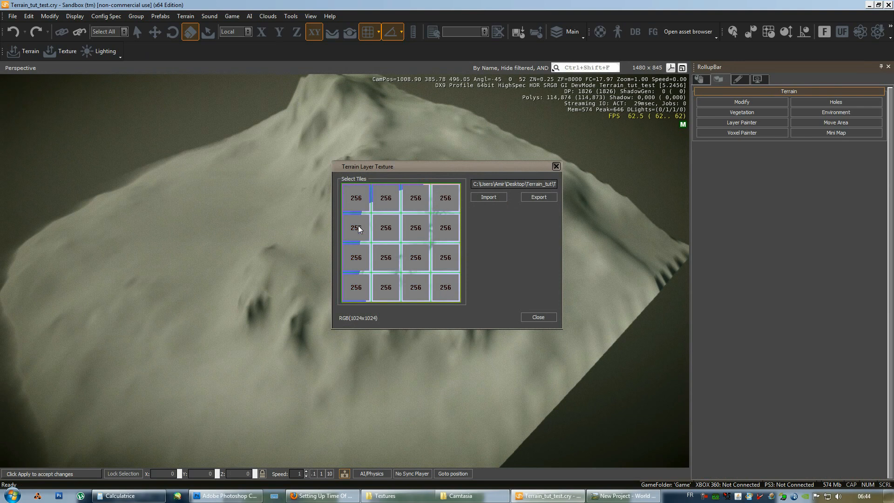
{"action": "mouse_move", "coordinate": [482, 294]}
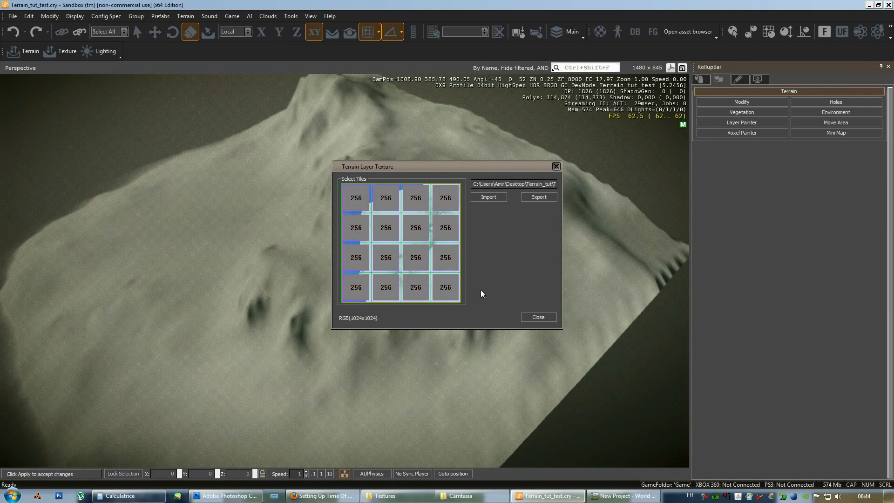
{"action": "mouse_move", "coordinate": [561, 332]}
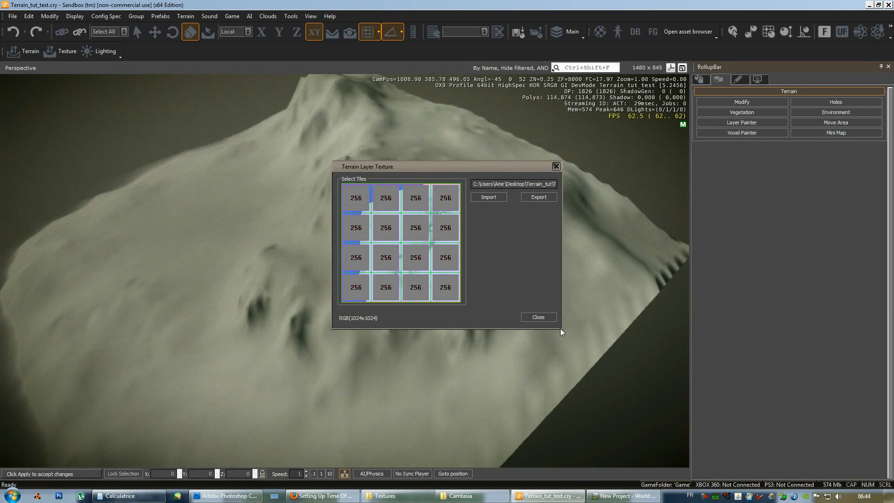
{"action": "left_click", "coordinate": [536, 317]}
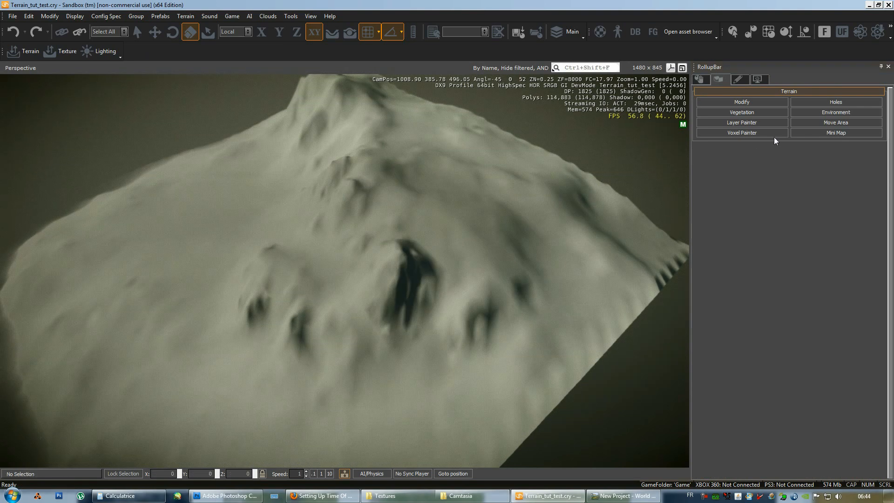
{"action": "left_click", "coordinate": [835, 112]}
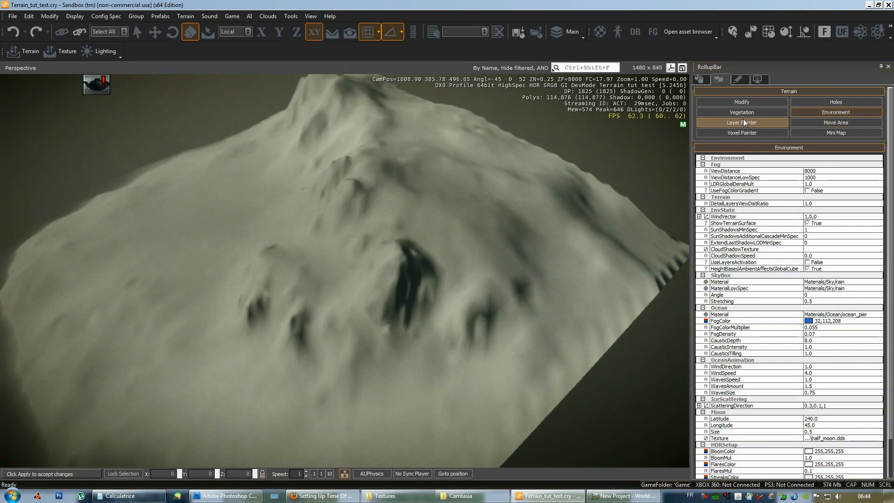
Step: In the Layer Painter, resize the first terrain tile from 256x256 to 512x512
{"action": "left_click", "coordinate": [741, 122]}
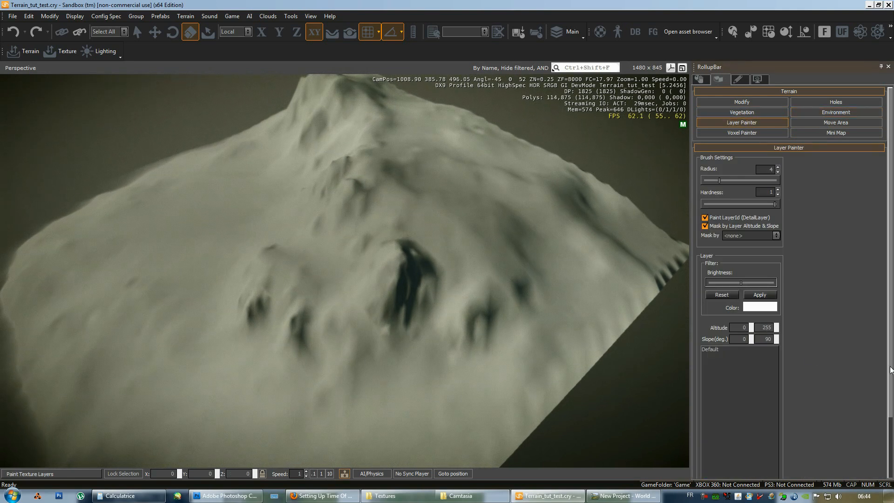
{"action": "scroll", "scroll_direction": "down", "scroll_amount": 3}
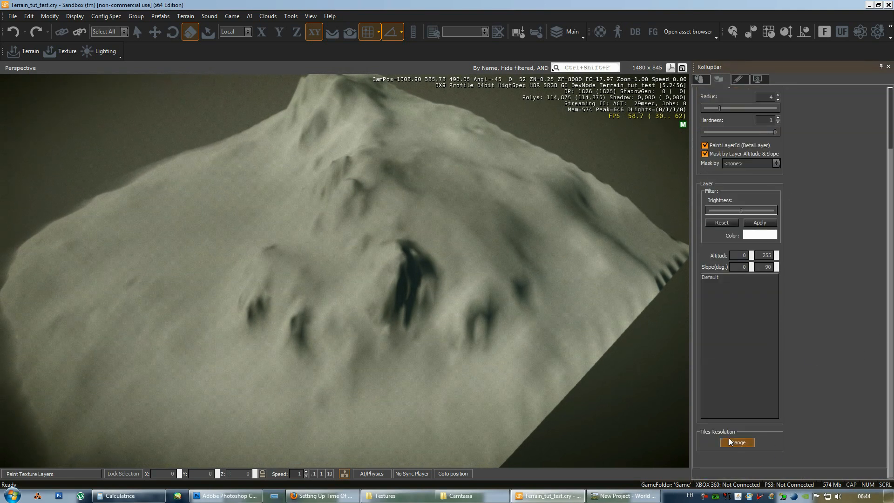
{"action": "left_click", "coordinate": [736, 442]}
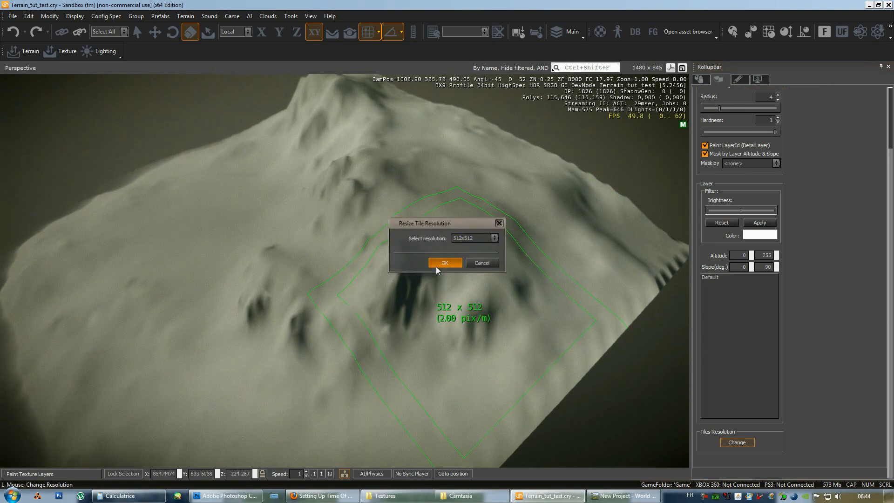
{"action": "left_click", "coordinate": [474, 238]}
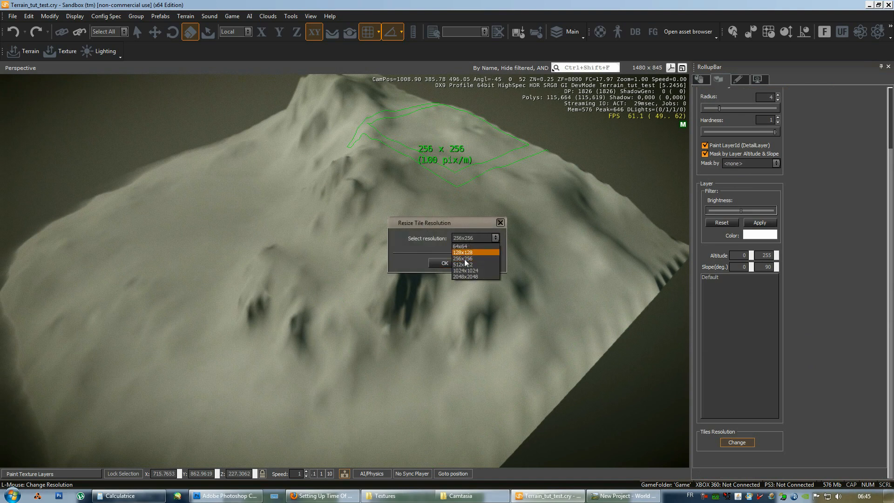
{"action": "left_click", "coordinate": [461, 264]}
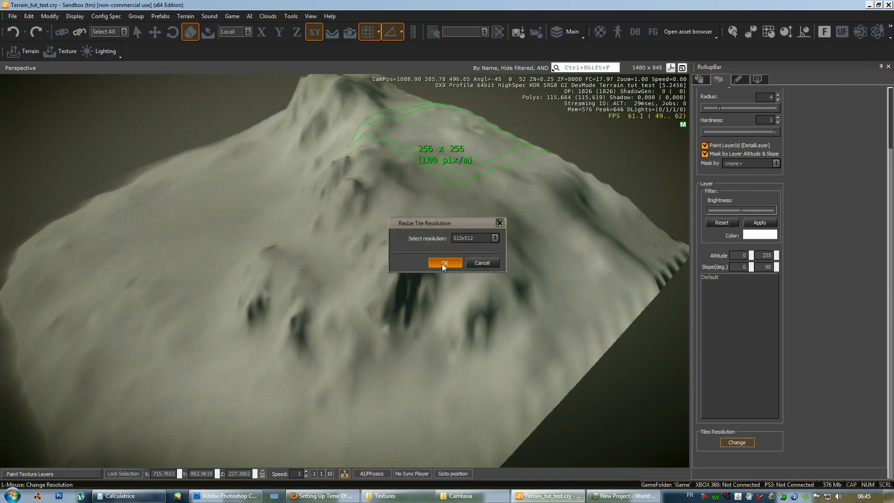
{"action": "left_click", "coordinate": [493, 238]}
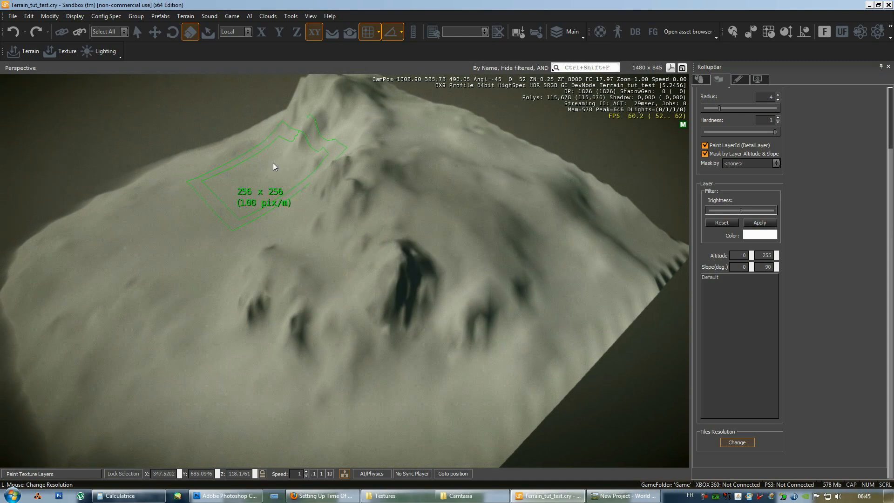
Step: Resize a second terrain tile to 512x512
{"action": "left_click", "coordinate": [736, 442]}
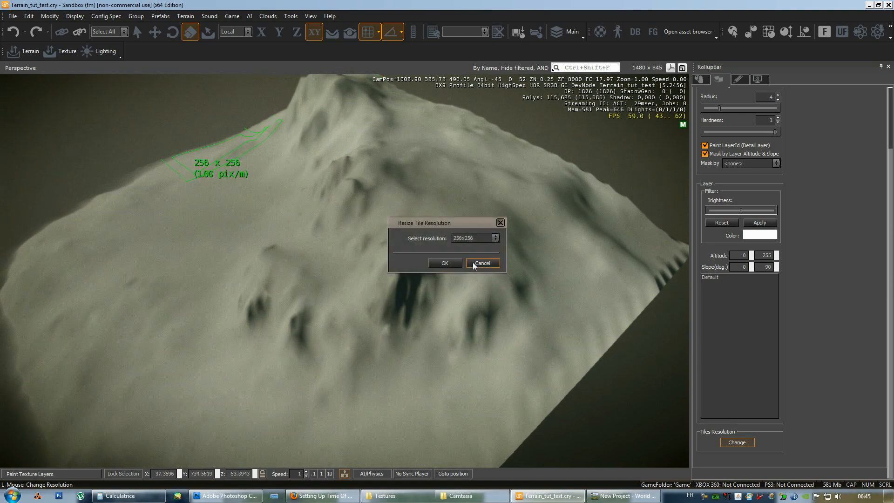
{"action": "left_click", "coordinate": [494, 238]}
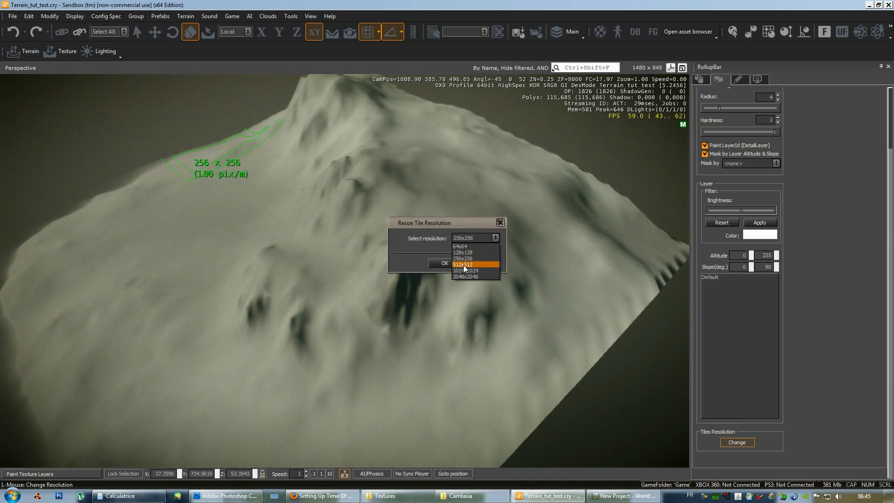
{"action": "left_click", "coordinate": [461, 257]}
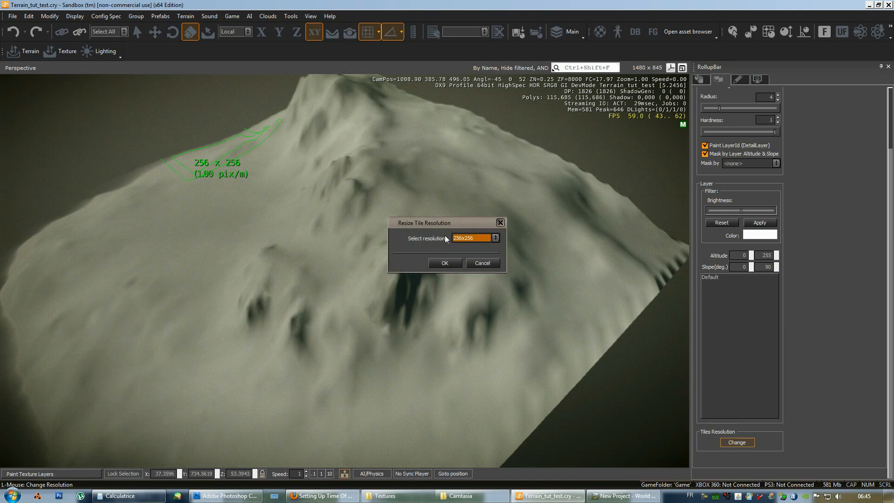
{"action": "left_click", "coordinate": [185, 15]}
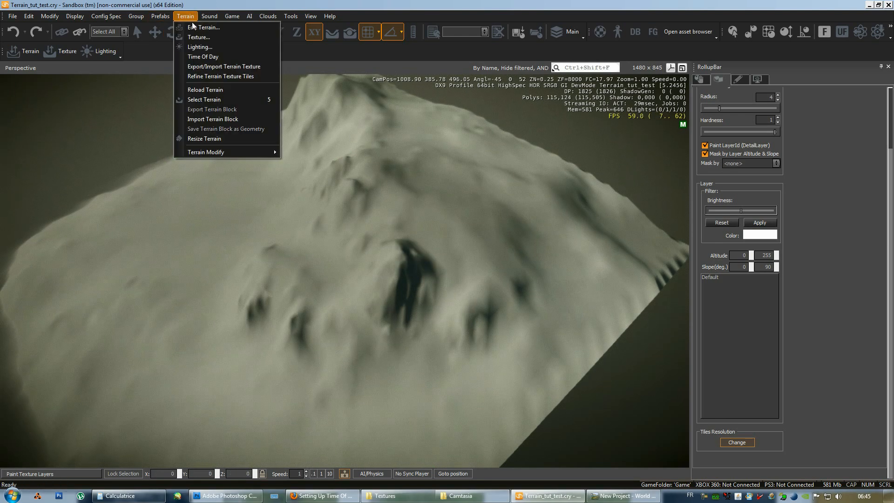
{"action": "mouse_move", "coordinate": [221, 76]}
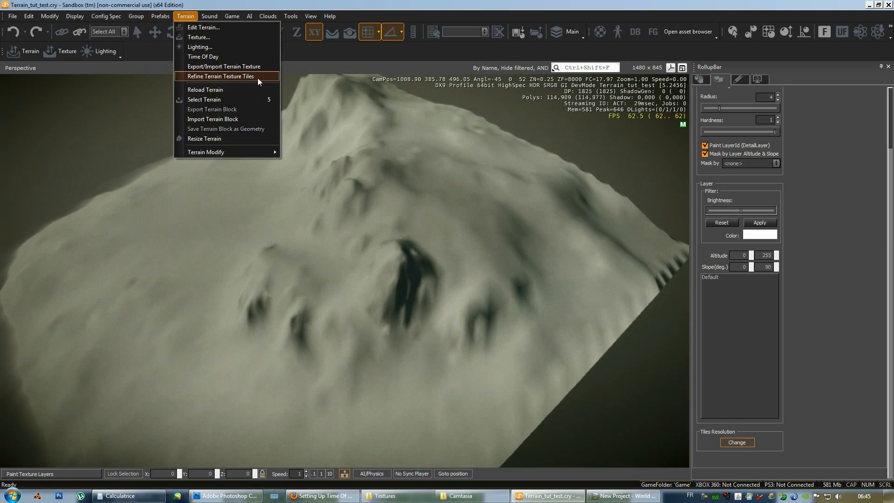
Step: Run Refine Terrain Texture Tiles from the Terrain menu
{"action": "left_click", "coordinate": [220, 76]}
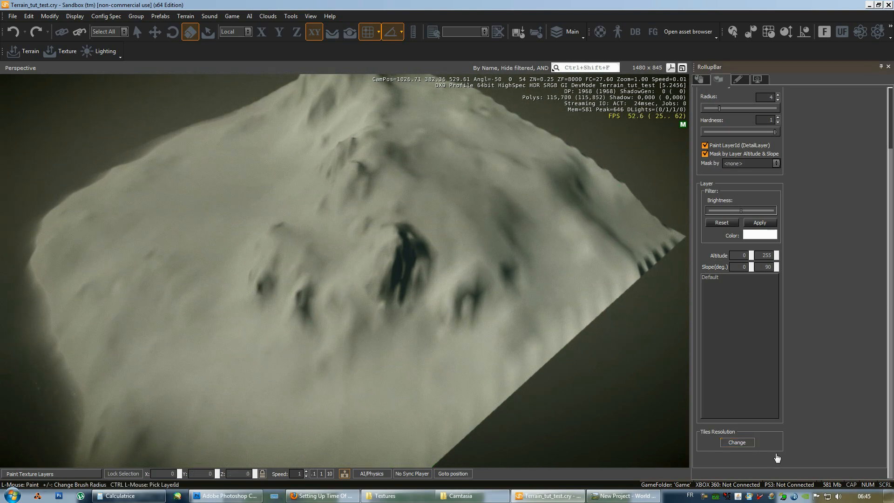
{"action": "mouse_move", "coordinate": [397, 132]}
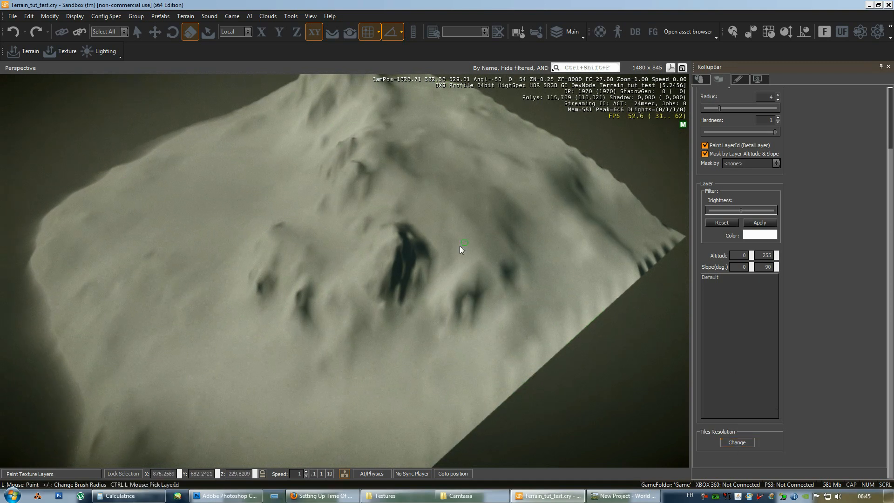
{"action": "mouse_move", "coordinate": [277, 313]}
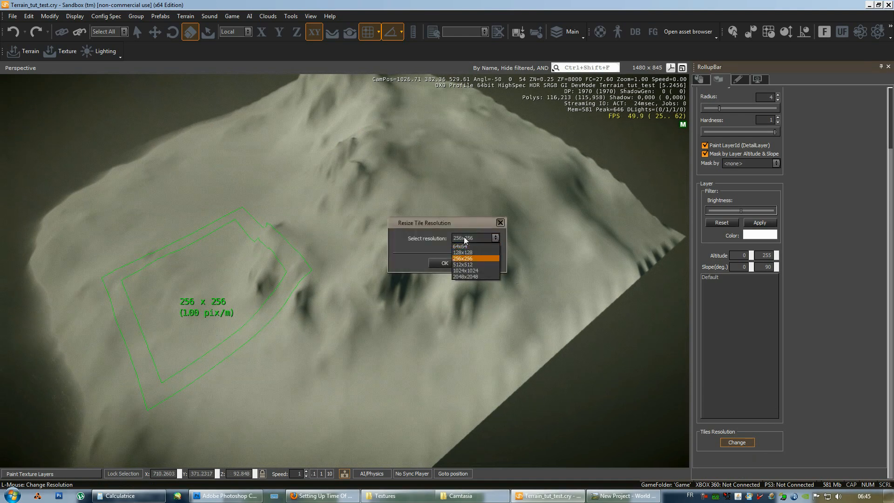
Step: Set the current tile and the next one to 512x512
{"action": "left_click", "coordinate": [464, 264]}
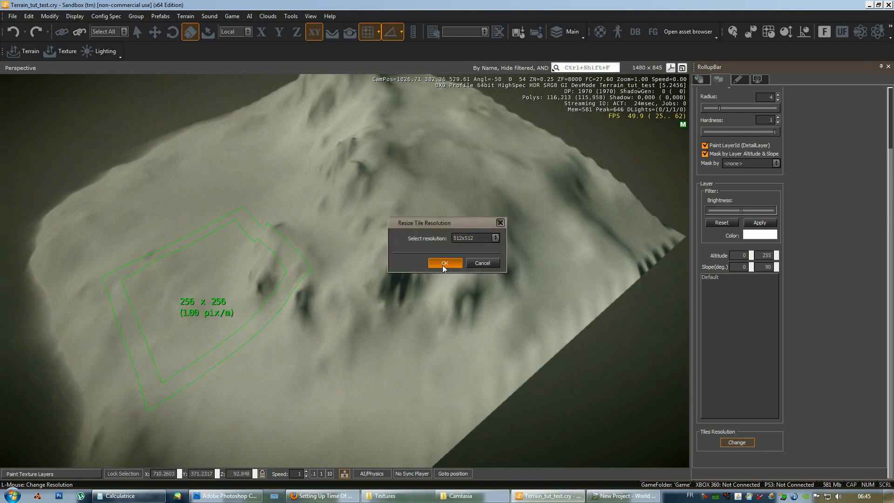
{"action": "left_click", "coordinate": [495, 238]}
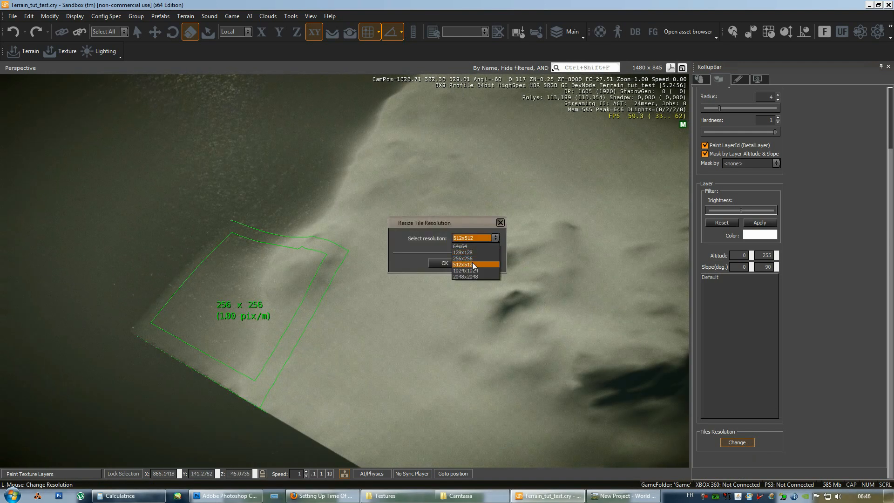
{"action": "left_click", "coordinate": [463, 258]}
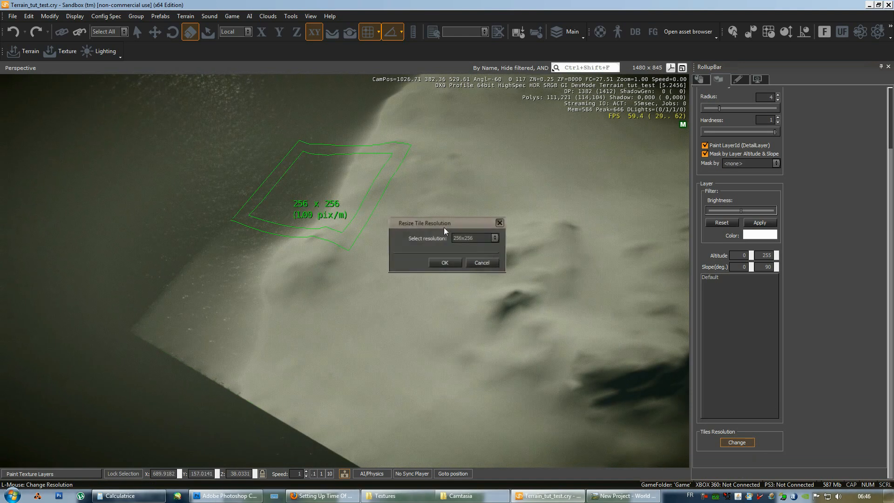
{"action": "left_click", "coordinate": [494, 238]}
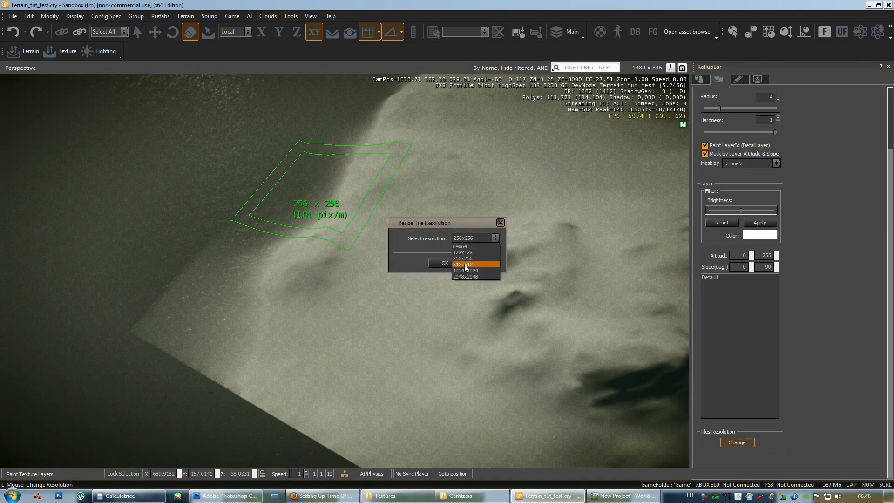
{"action": "left_click", "coordinate": [463, 257]}
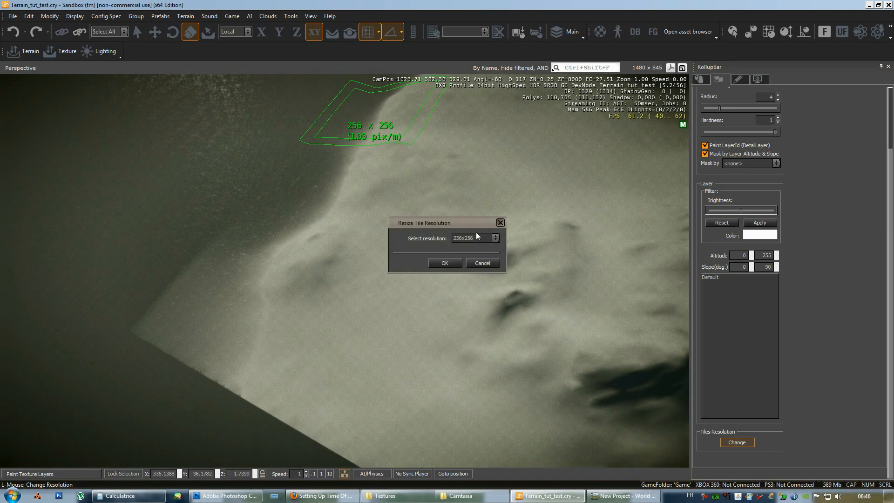
{"action": "left_click", "coordinate": [444, 262]}
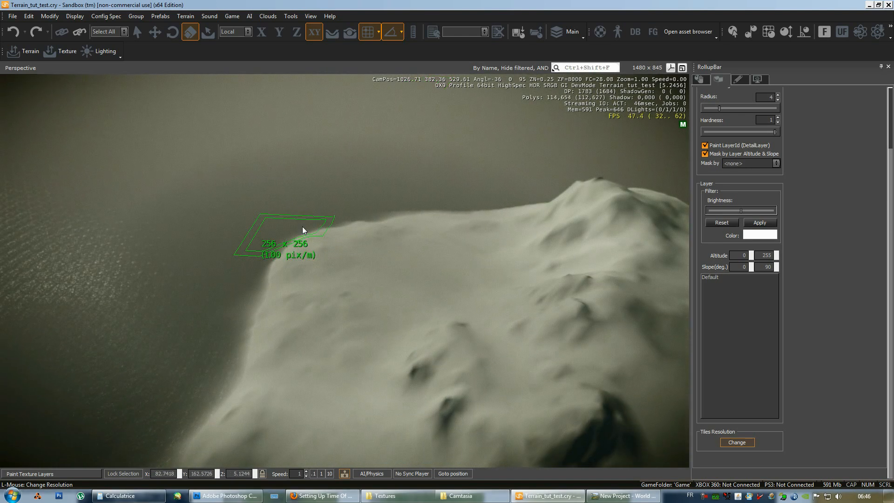
Step: Resize three more terrain tiles to 512x512 at 2 pixels per meter
{"action": "left_click", "coordinate": [736, 442]}
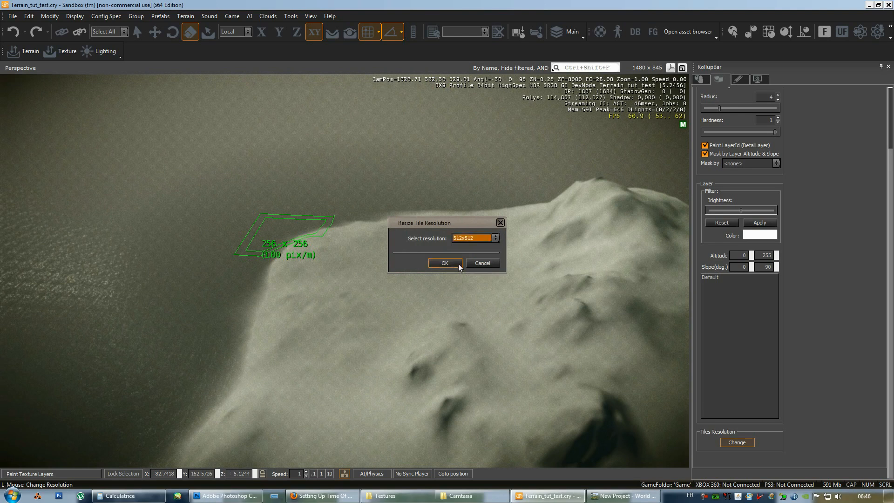
{"action": "left_click", "coordinate": [495, 238]}
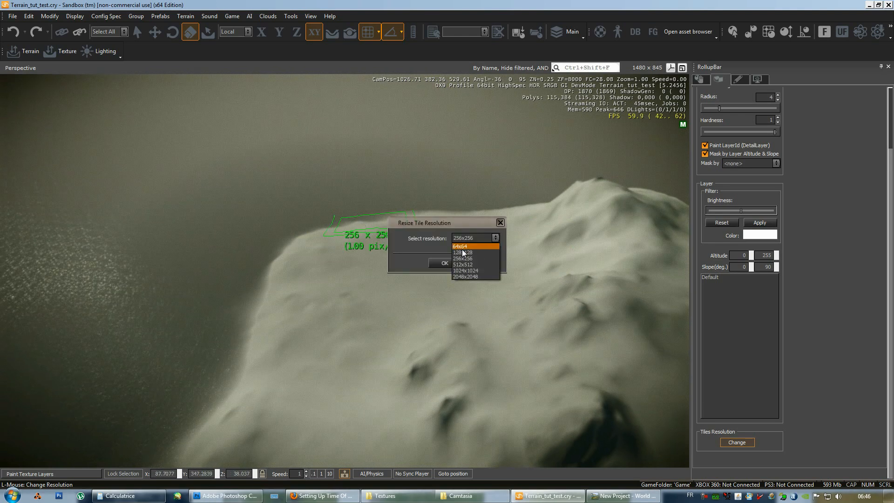
{"action": "left_click", "coordinate": [463, 257]}
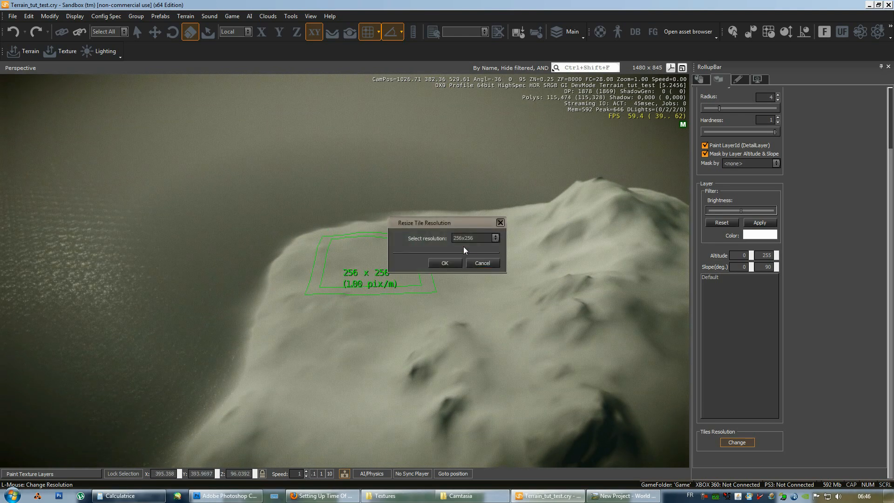
{"action": "left_click", "coordinate": [444, 263]}
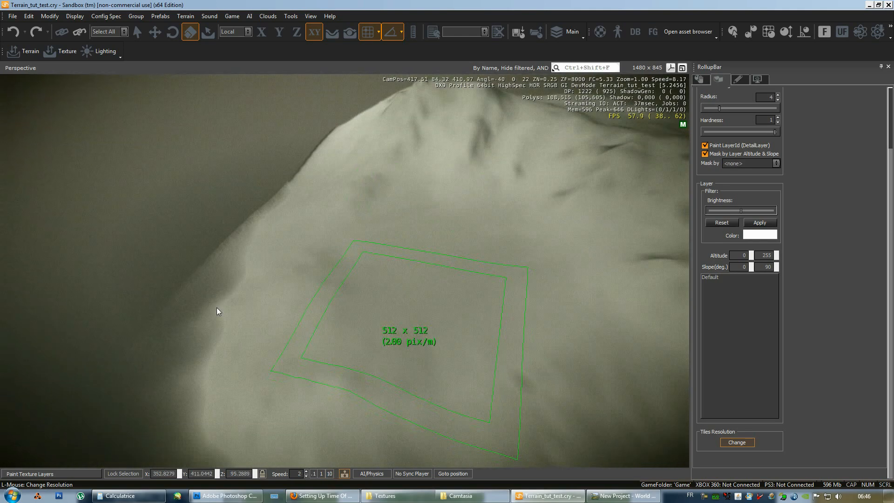
{"action": "left_click", "coordinate": [736, 442]}
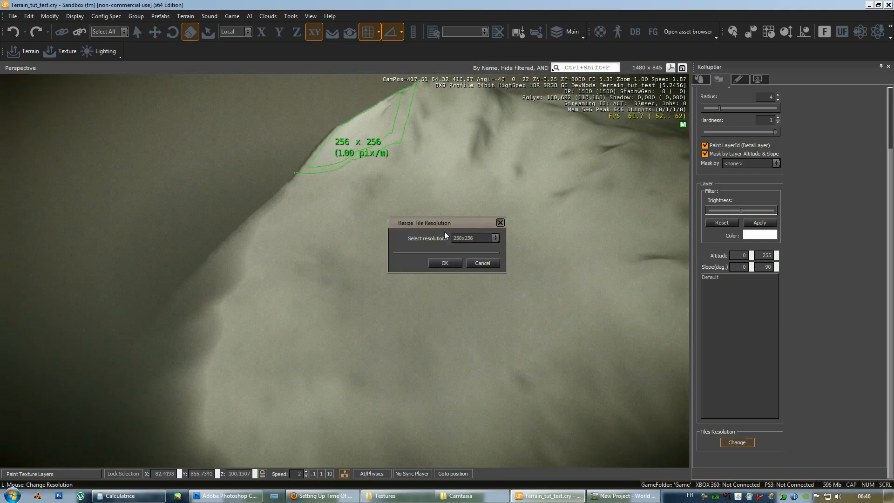
{"action": "left_click", "coordinate": [444, 263]}
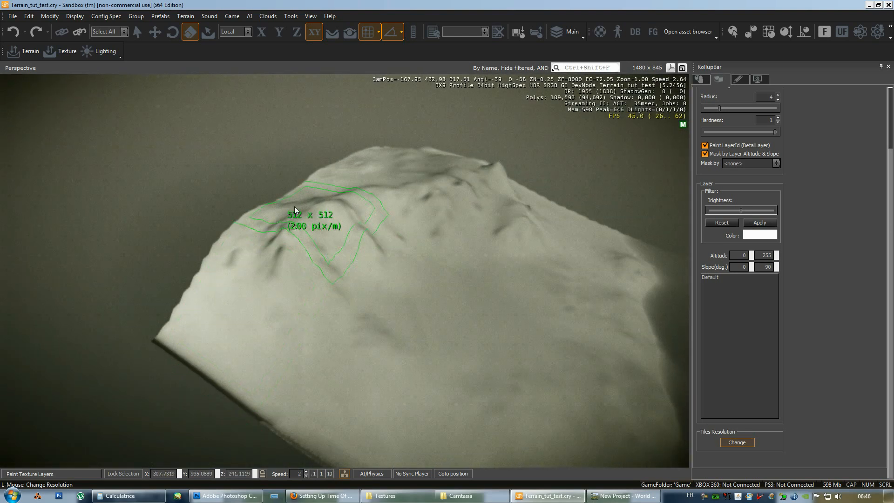
{"action": "mouse_move", "coordinate": [497, 167]}
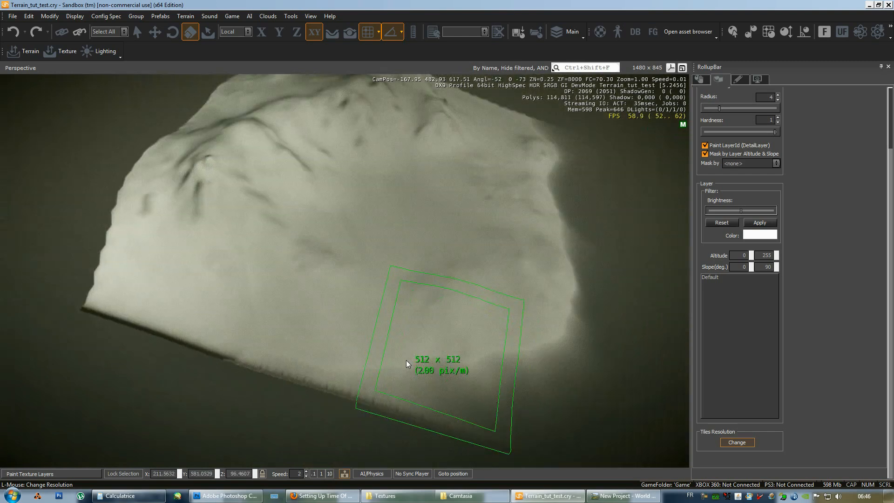
{"action": "left_click", "coordinate": [736, 441]}
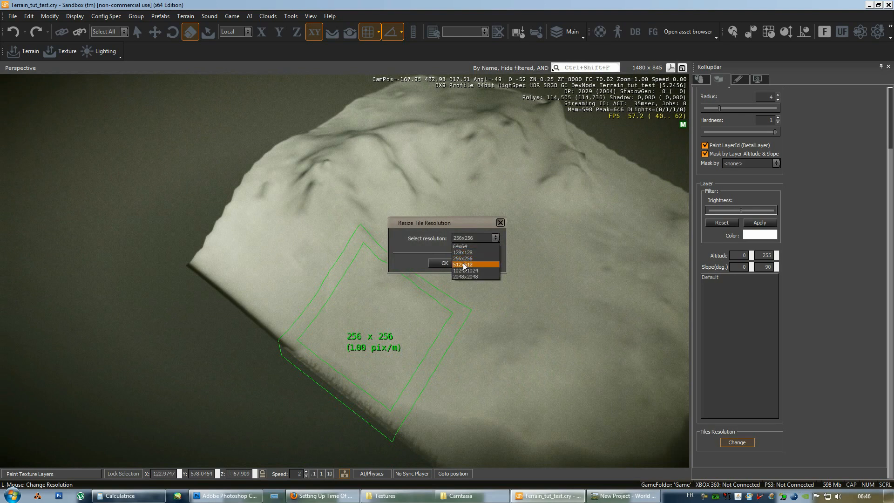
{"action": "left_click", "coordinate": [444, 263]}
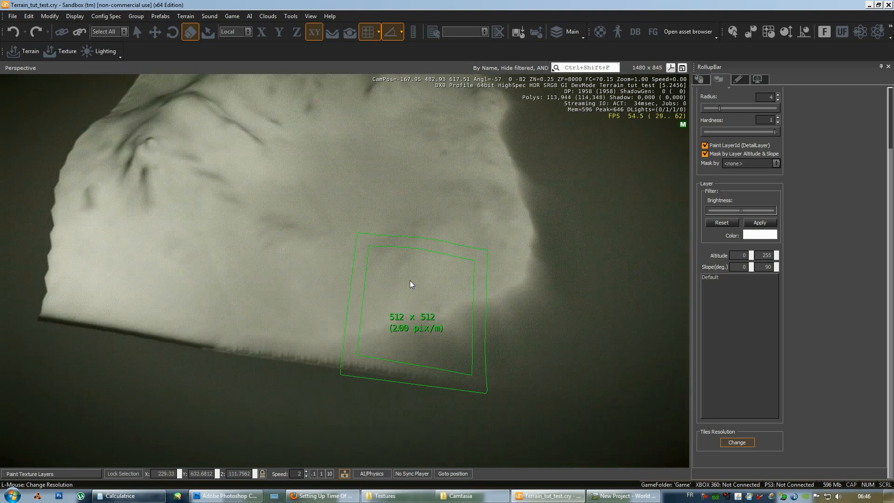
{"action": "mouse_move", "coordinate": [544, 136]}
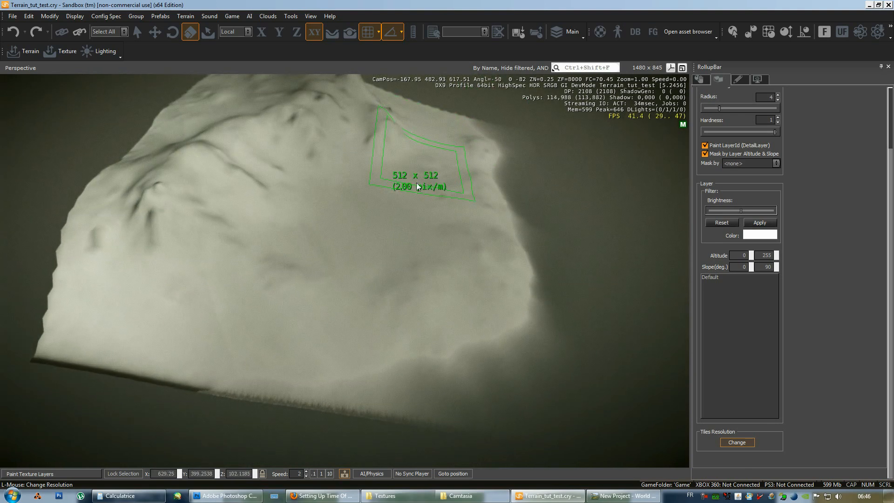
{"action": "mouse_move", "coordinate": [302, 279]}
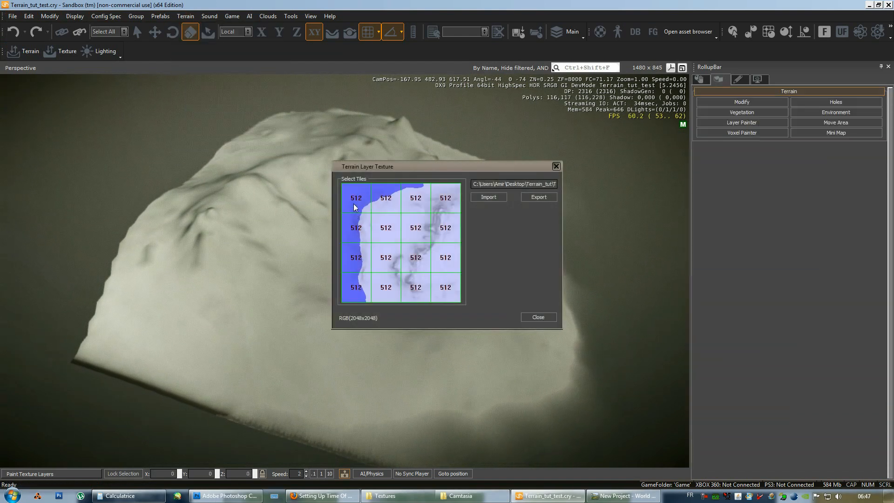
Step: Check that the tiles in the Terrain Layer Texture overview read 512, then close it
{"action": "left_click", "coordinate": [488, 196]}
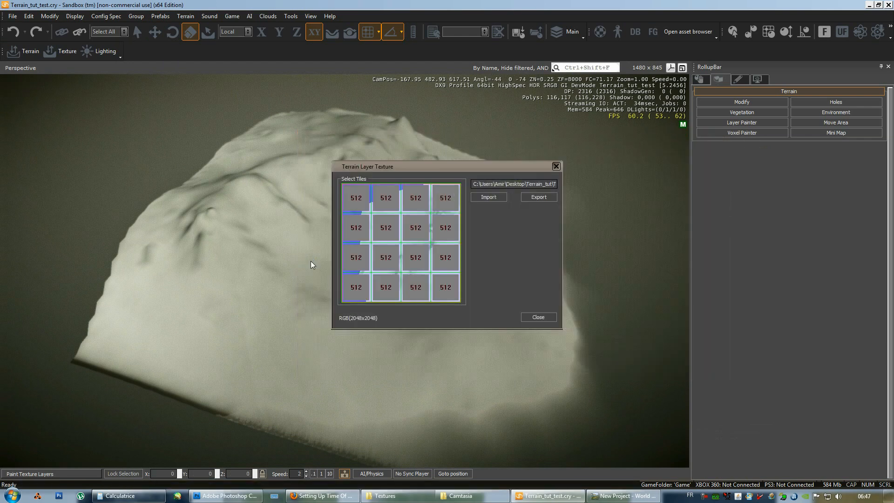
{"action": "left_click", "coordinate": [536, 316]}
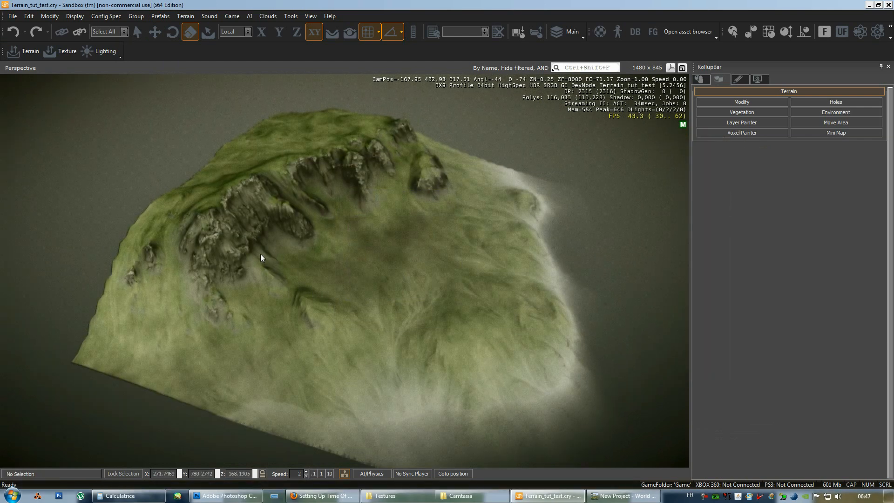
{"action": "left_click", "coordinate": [12, 16]}
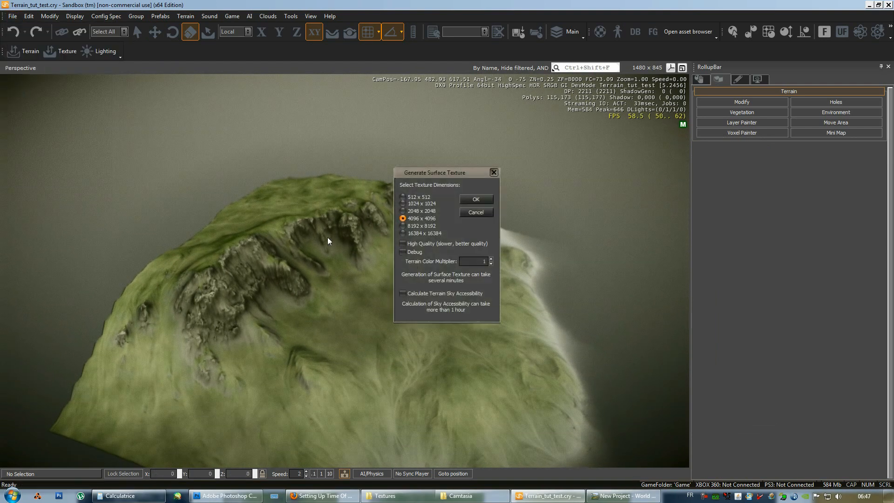
Step: Generate the surface texture at 4096 x 4096
{"action": "left_click", "coordinate": [475, 199]}
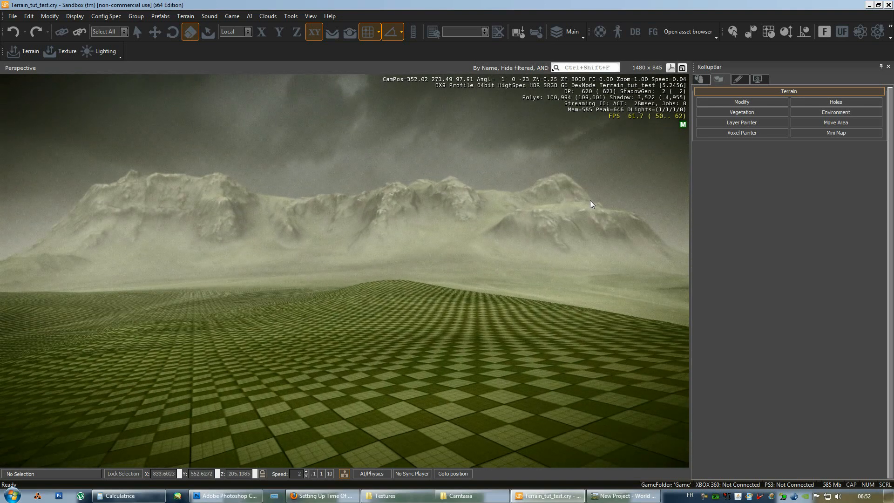
{"action": "mouse_move", "coordinate": [466, 297]}
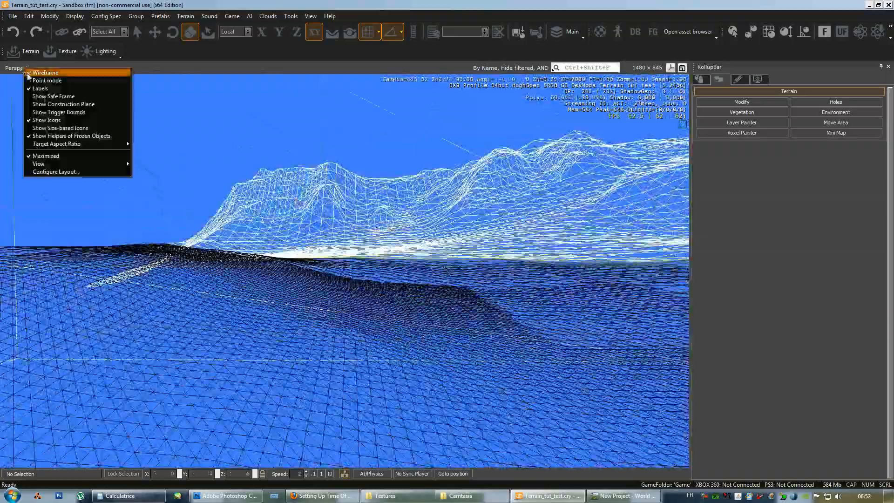
Step: Turn off wireframe and query e_terrainlodratio in the console, which reports 1
{"action": "left_click", "coordinate": [45, 73]}
{"action": "type", "text": "e"}
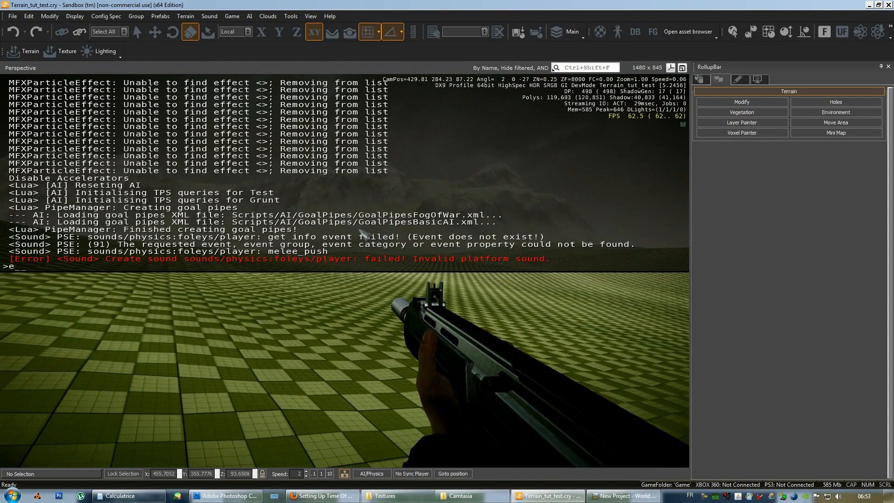
{"action": "type", "text": "terrain"}
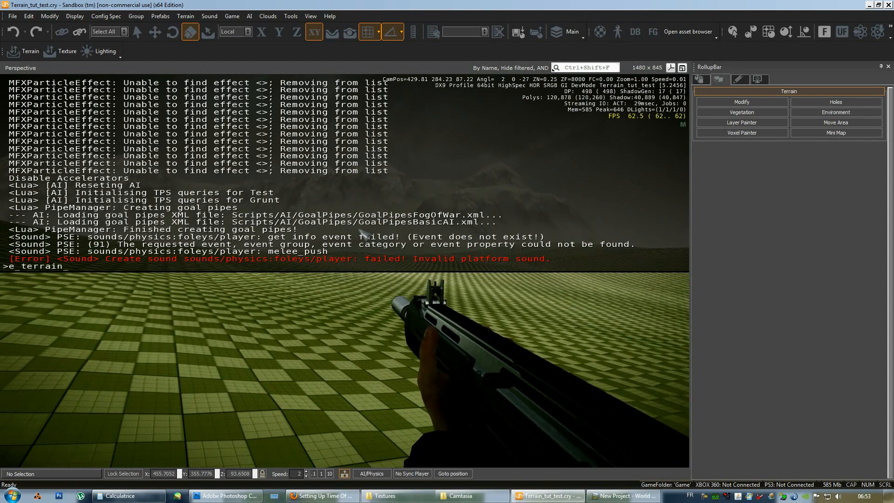
{"action": "type", "text": "lod"}
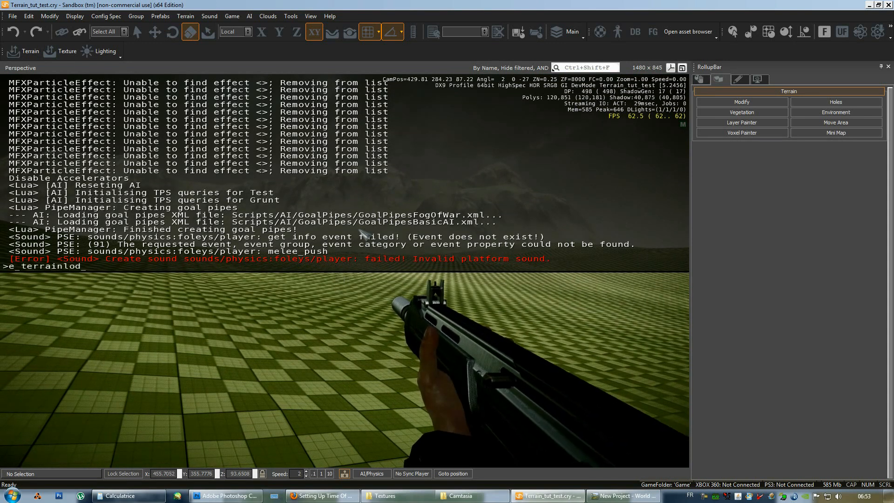
{"action": "type", "text": "ratio"}
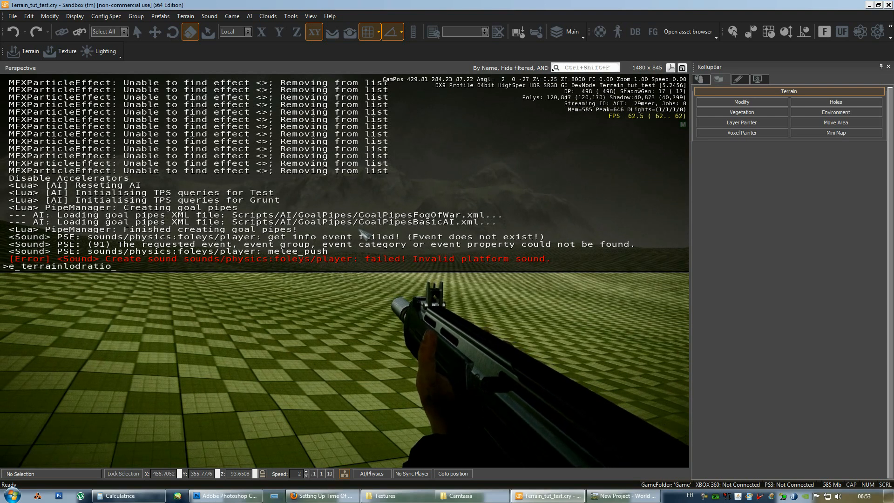
{"action": "key", "text": "Return"}
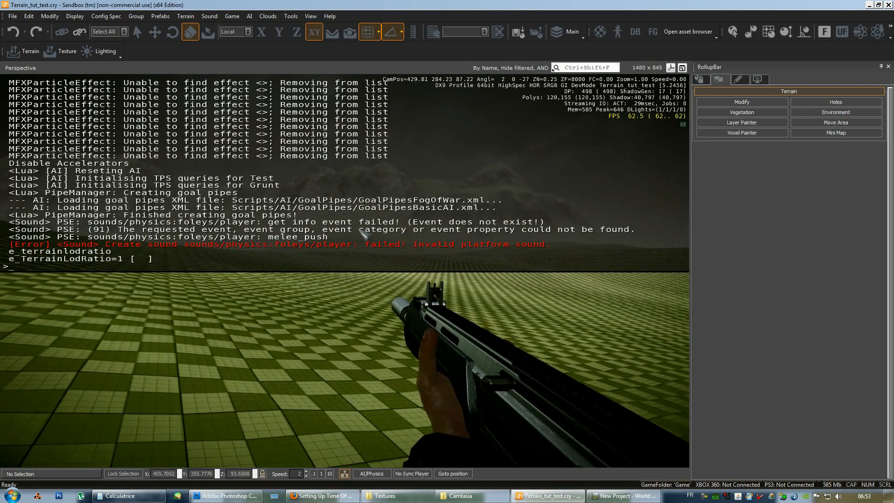
{"action": "type", "text": "e_terrainlodratio"}
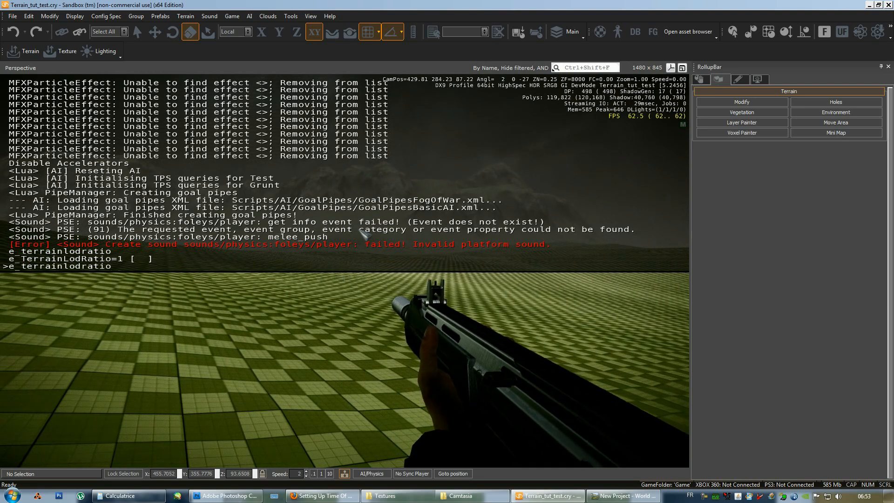
{"action": "key", "text": "Return"}
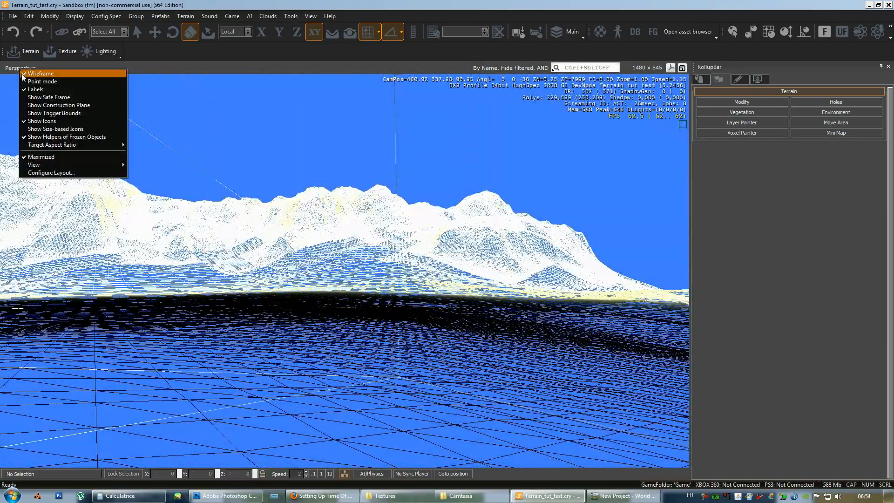
Step: Turn off wireframe and enter 'e_terrainlodratio 0' in the console
{"action": "left_click", "coordinate": [40, 73]}
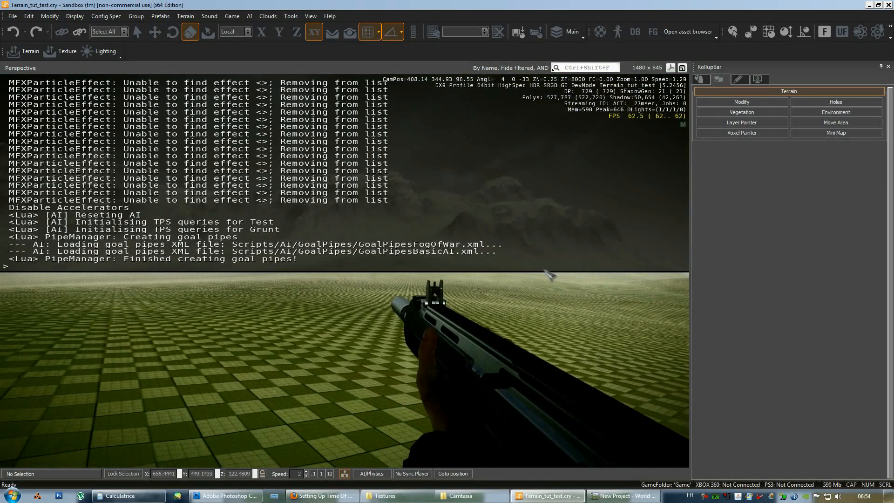
{"action": "type", "text": "e_terrainlodratio 0"}
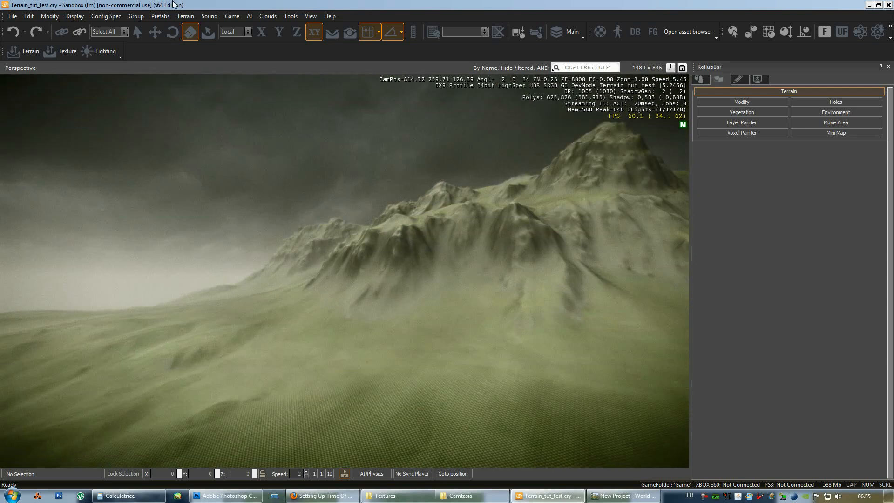
{"action": "left_click", "coordinate": [185, 16]}
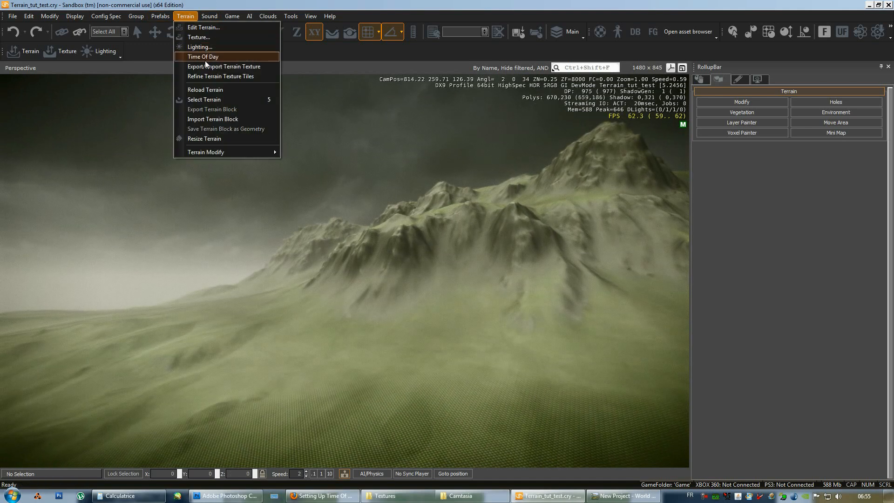
Step: In the Time Of Day editor, select the Filters > Grain parameter and set it to 0
{"action": "left_click", "coordinate": [202, 56]}
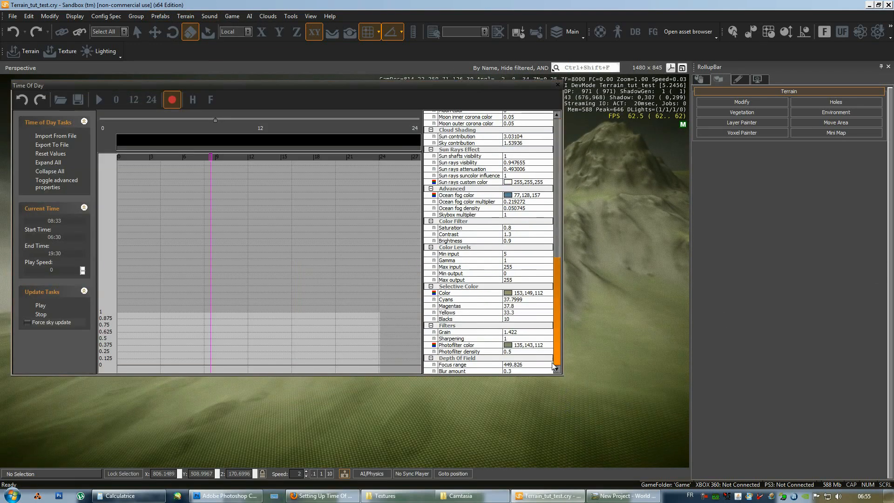
{"action": "left_click", "coordinate": [444, 332]}
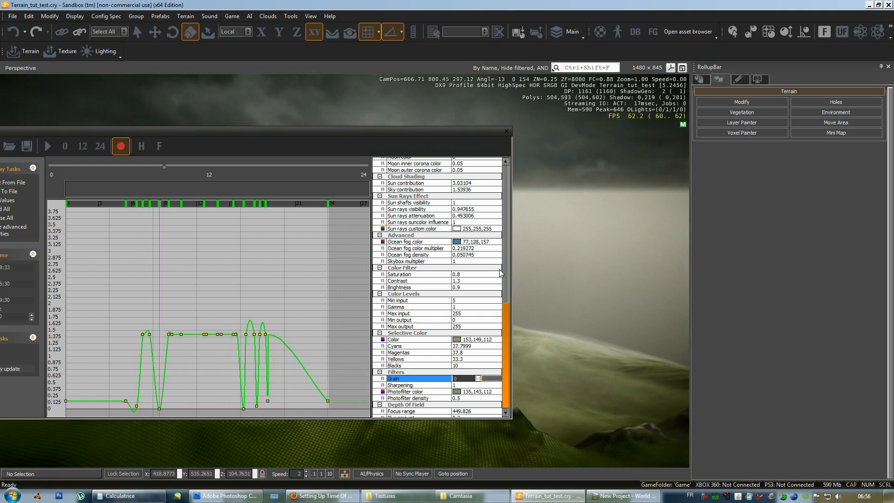
Step: Change the atmosphere height in the Time Of Day editor, then close the window
{"action": "scroll", "scroll_direction": "up", "scroll_amount": 3}
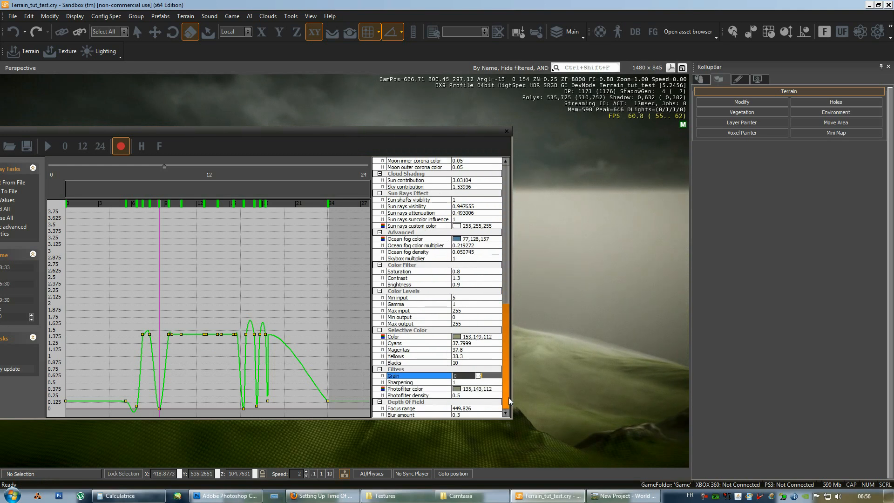
{"action": "scroll", "scroll_direction": "up", "scroll_amount": 3}
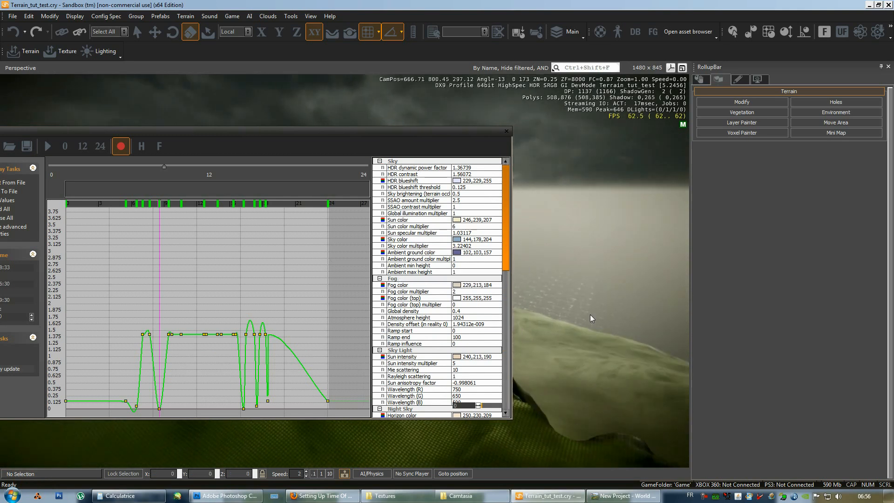
{"action": "left_click", "coordinate": [416, 318]}
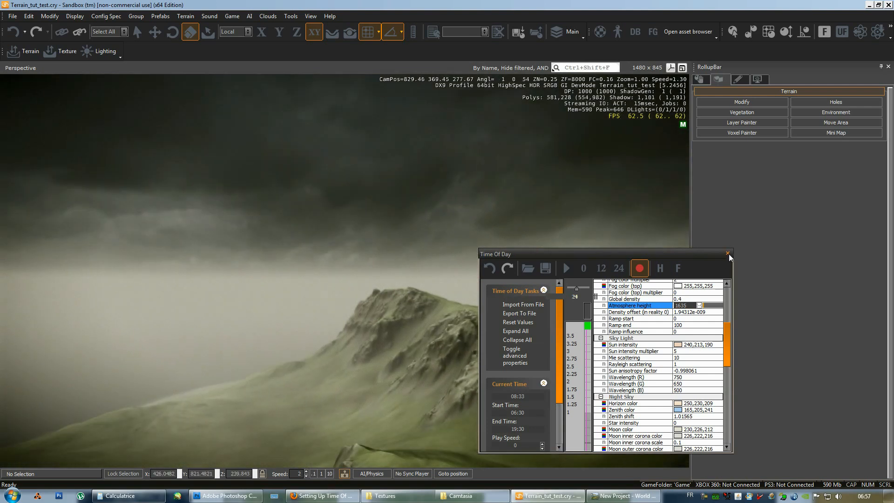
{"action": "left_click", "coordinate": [727, 253]}
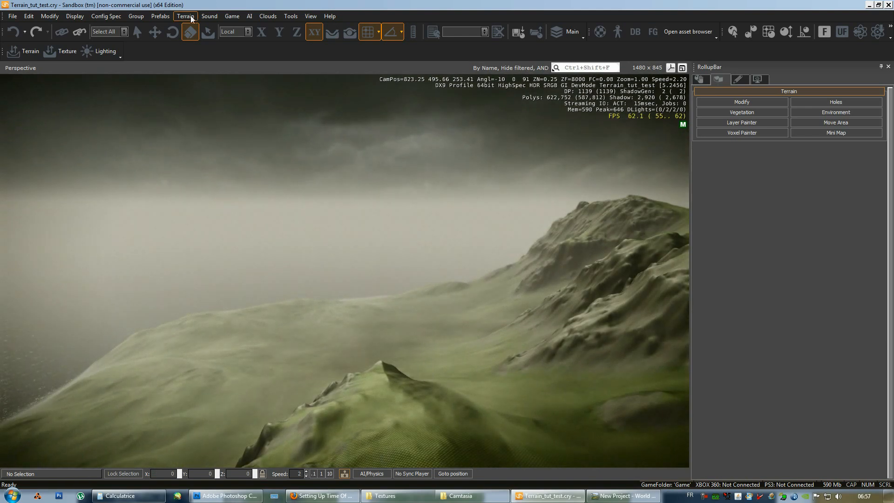
{"action": "left_click", "coordinate": [184, 16]}
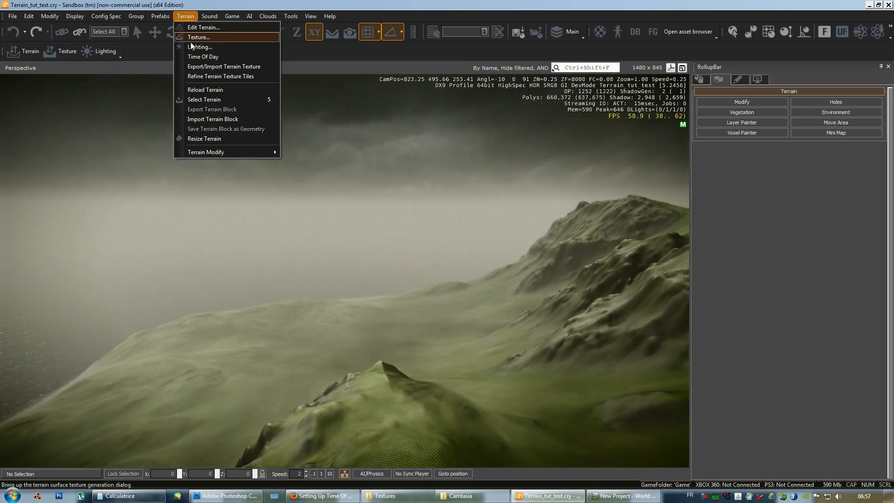
{"action": "left_click", "coordinate": [199, 46]}
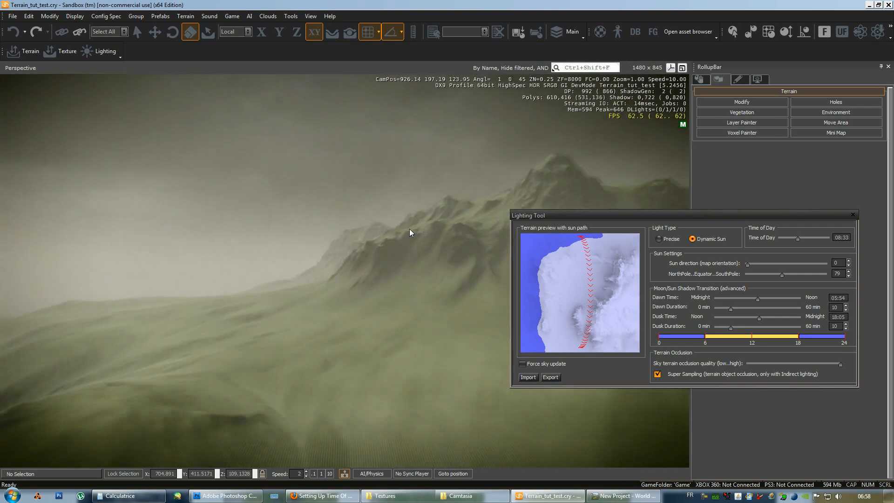
{"action": "left_click", "coordinate": [852, 215]}
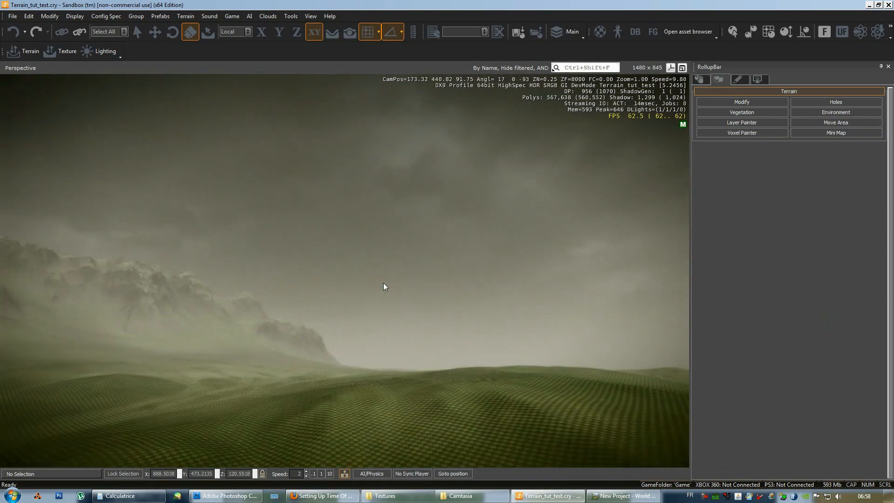
Step: Set Sun direction to 163 and NorthPole..SouthPole to 116 in the Lighting Tool
{"action": "left_click", "coordinate": [99, 52]}
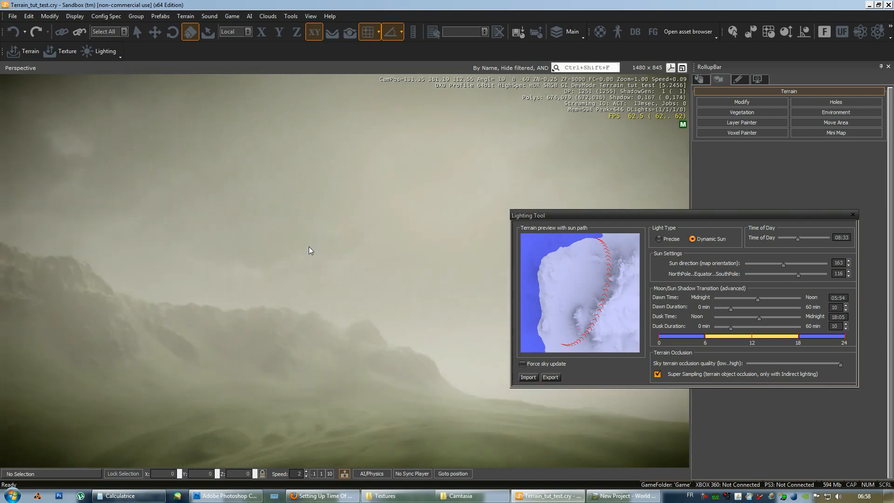
{"action": "mouse_move", "coordinate": [353, 157]}
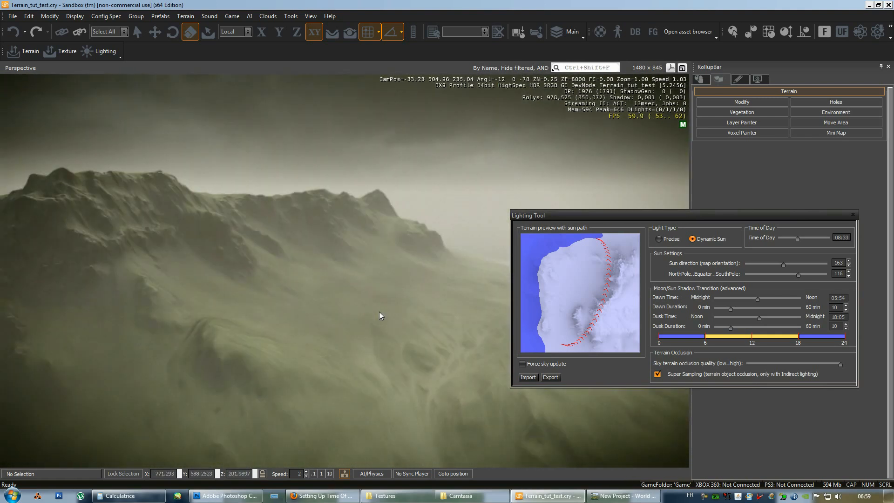
{"action": "left_click", "coordinate": [851, 215]}
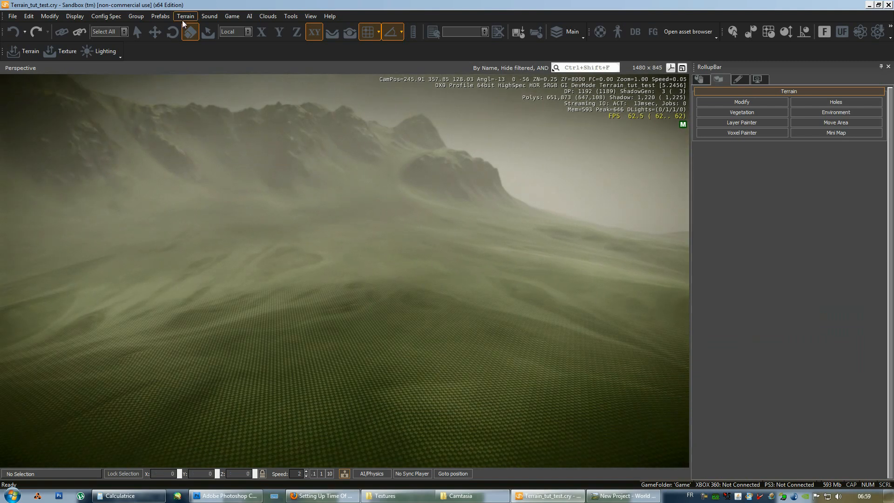
Step: Reload the terrain, then open Terrain Texture Layers with the Material Editor
{"action": "left_click", "coordinate": [185, 15]}
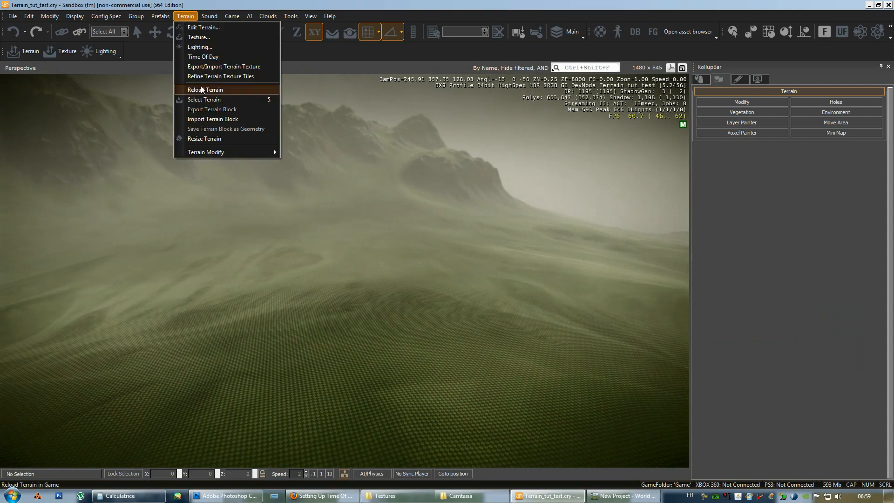
{"action": "left_click", "coordinate": [160, 15]}
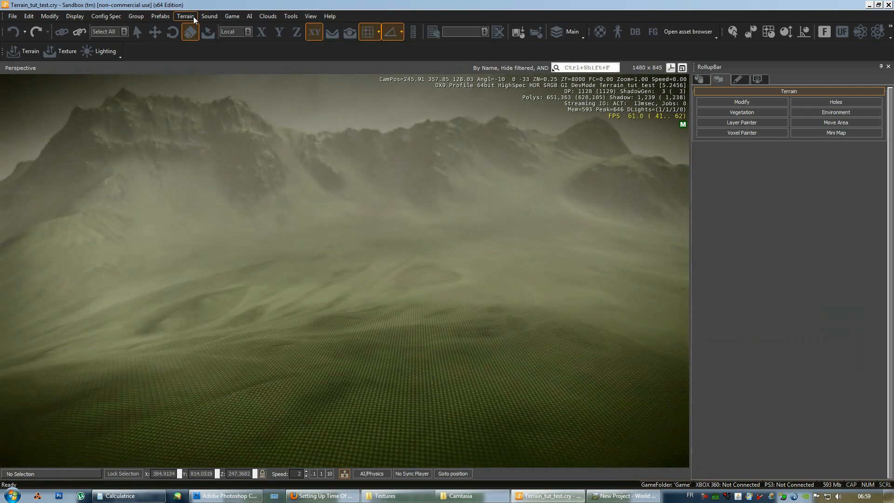
{"action": "left_click", "coordinate": [185, 15]}
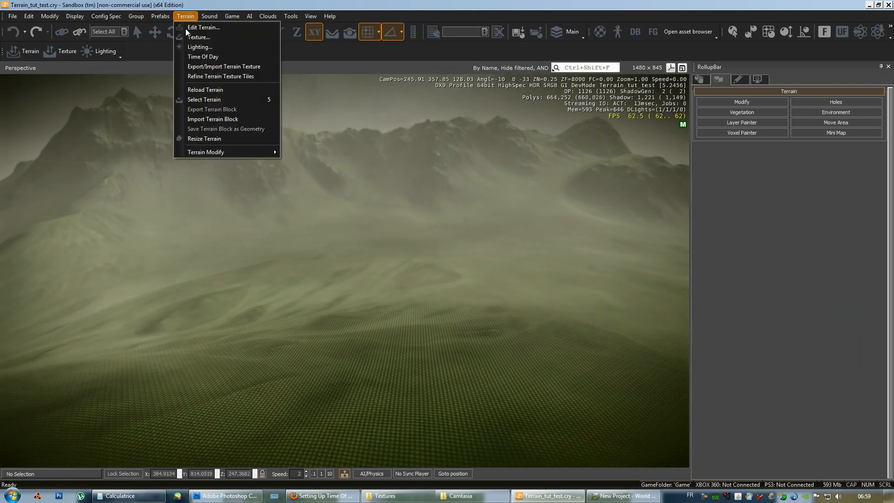
{"action": "left_click", "coordinate": [199, 37]}
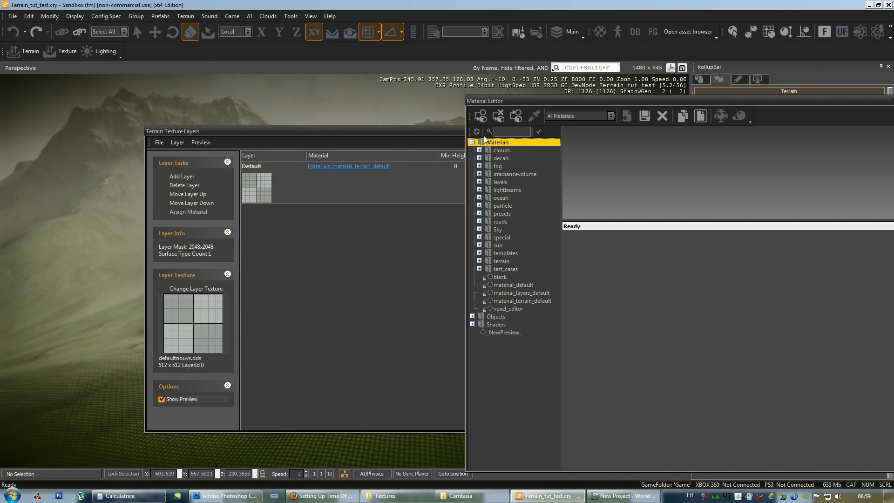
Step: Select terrain material grass_9 and assign it to the Default terrain layer
{"action": "left_click", "coordinate": [479, 261]}
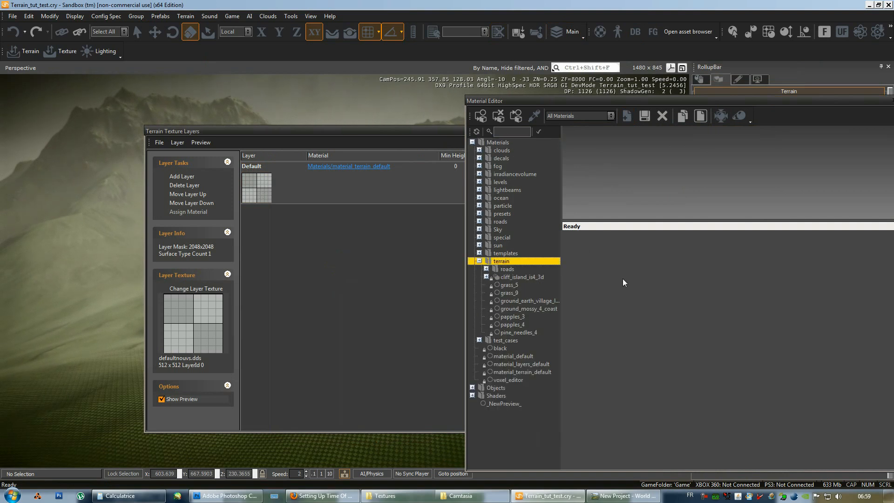
{"action": "left_click", "coordinate": [509, 292]}
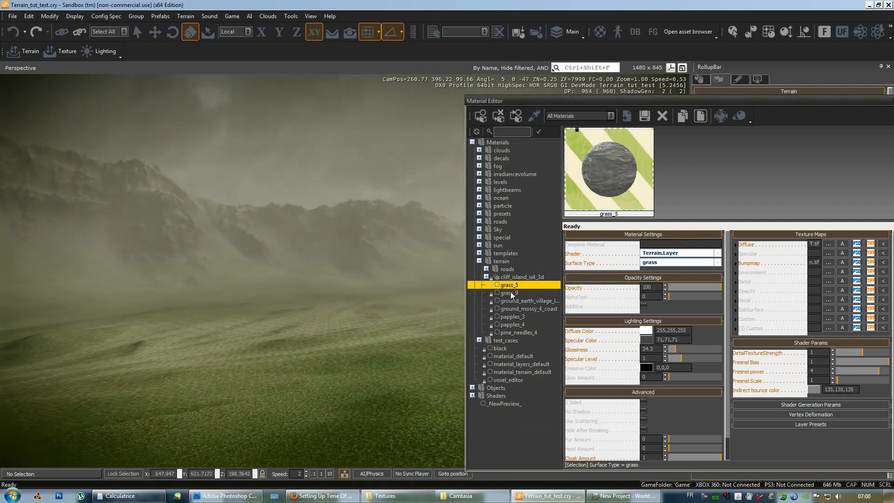
{"action": "left_click", "coordinate": [509, 292]}
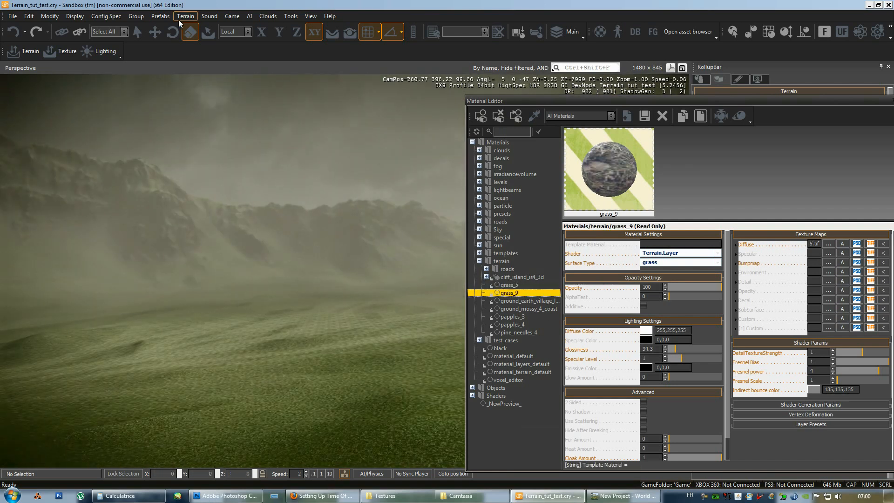
{"action": "left_click", "coordinate": [184, 15]}
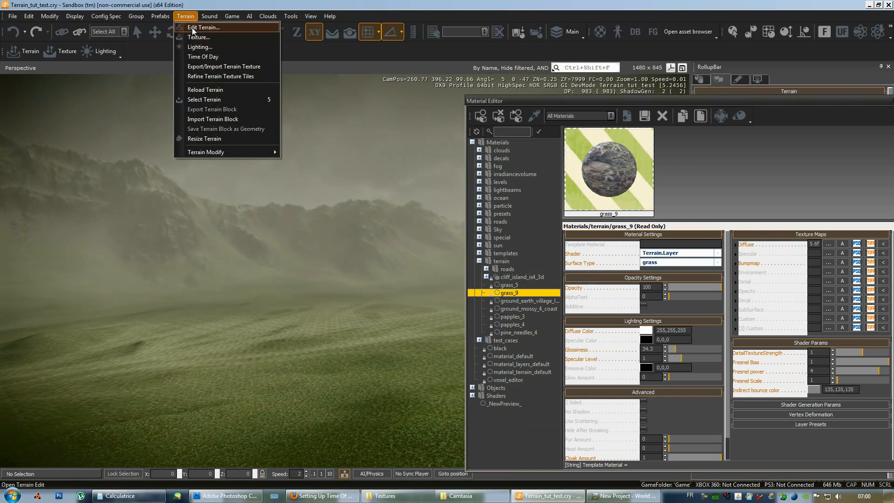
{"action": "left_click", "coordinate": [203, 27]}
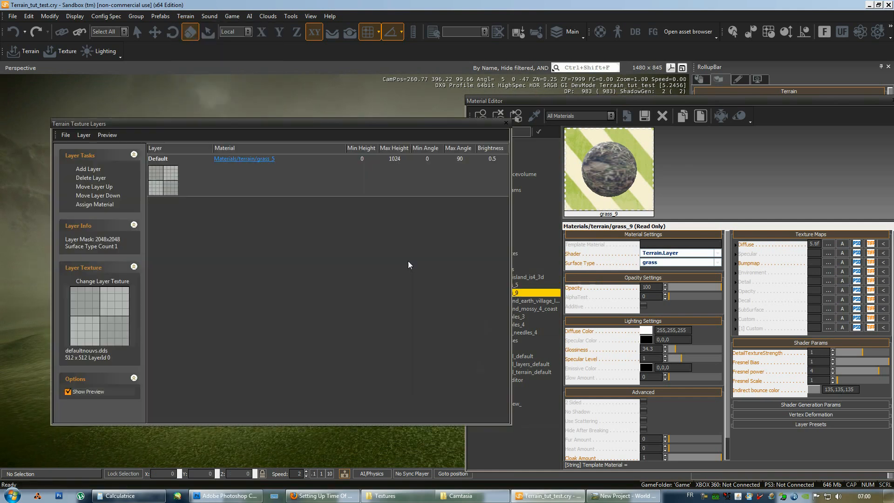
{"action": "mouse_move", "coordinate": [96, 204]}
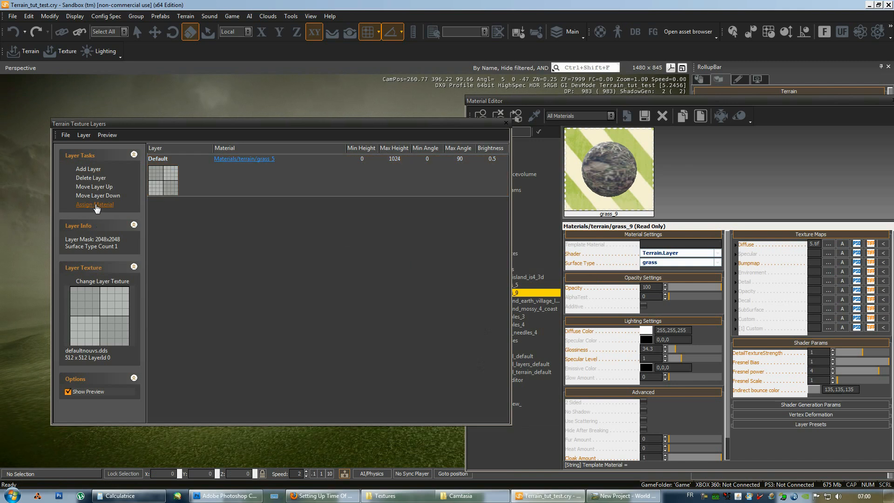
{"action": "left_click", "coordinate": [94, 204]}
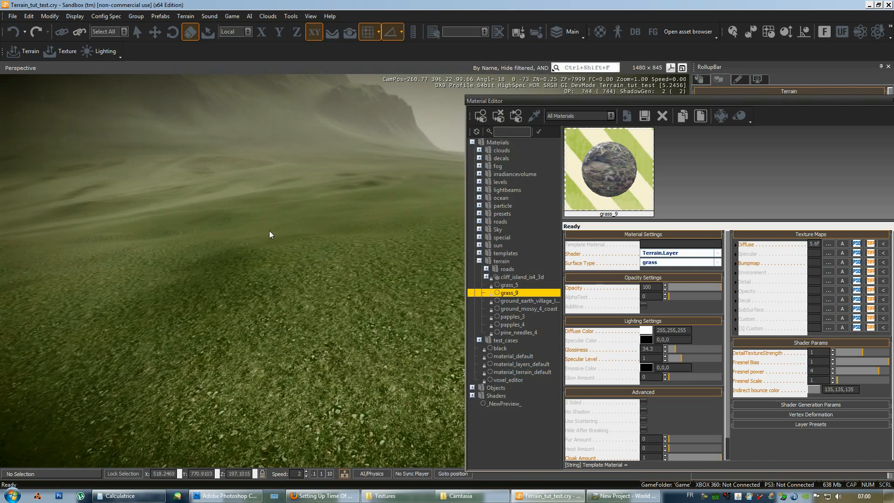
Step: Close the Material Editor and Terrain Texture Layers, with Default showing grass_9
{"action": "left_click", "coordinate": [11, 15]}
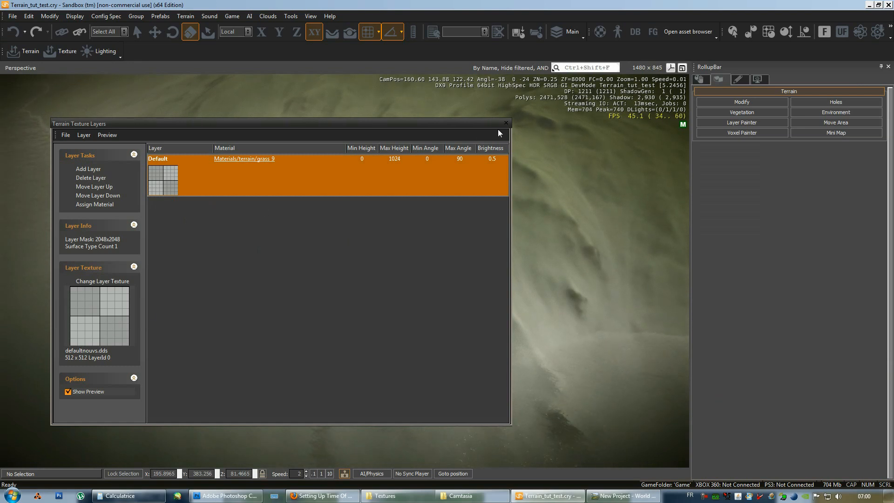
{"action": "left_click", "coordinate": [504, 124]}
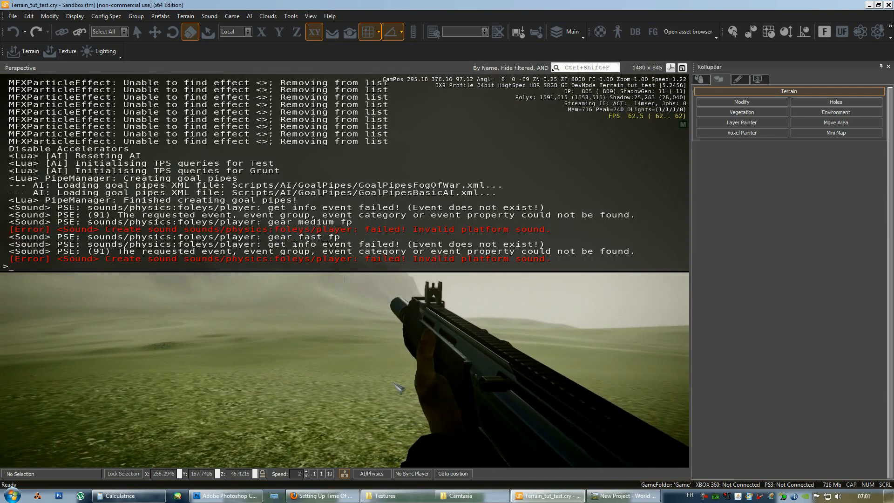
Step: Enter the r_displayinfo console command while testing in game mode
{"action": "type", "text": "r_di"}
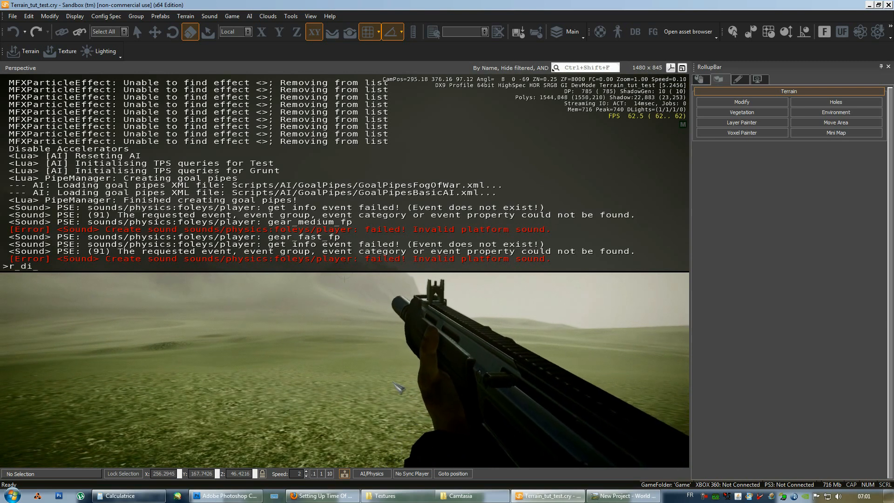
{"action": "type", "text": "splayinfo"}
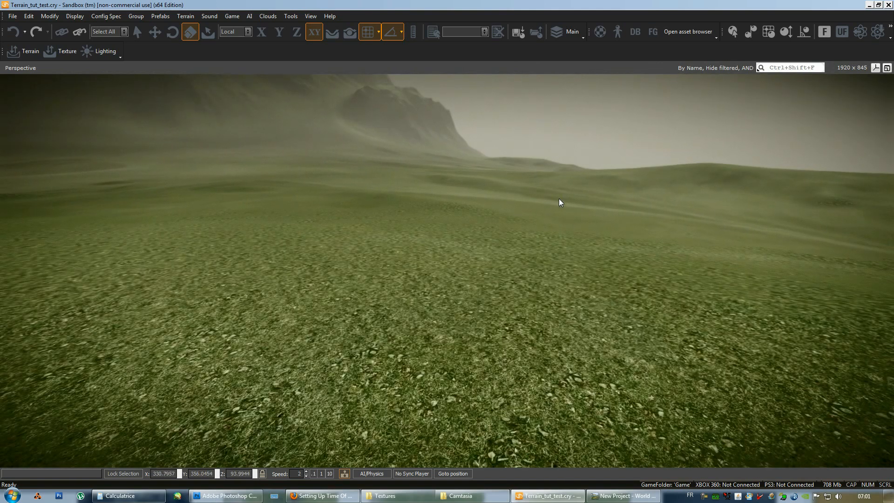
Step: Open the View menu's panel visibility options
{"action": "left_click", "coordinate": [289, 15]}
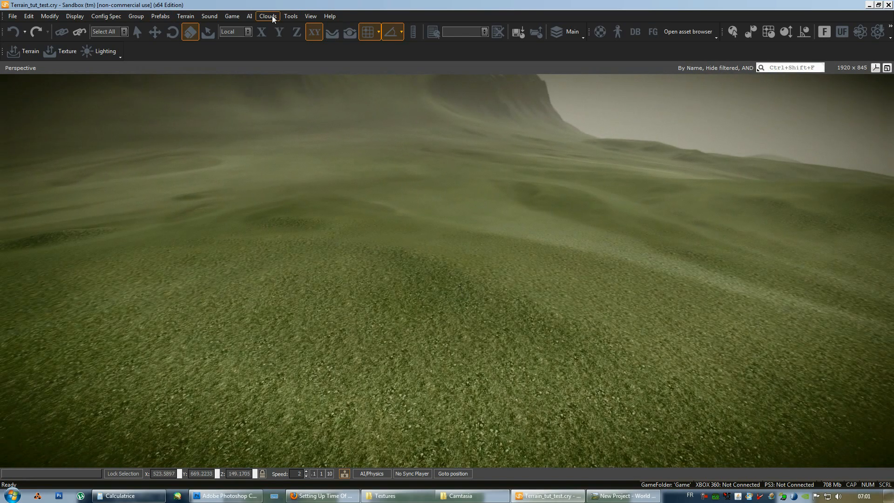
{"action": "left_click", "coordinate": [310, 15]}
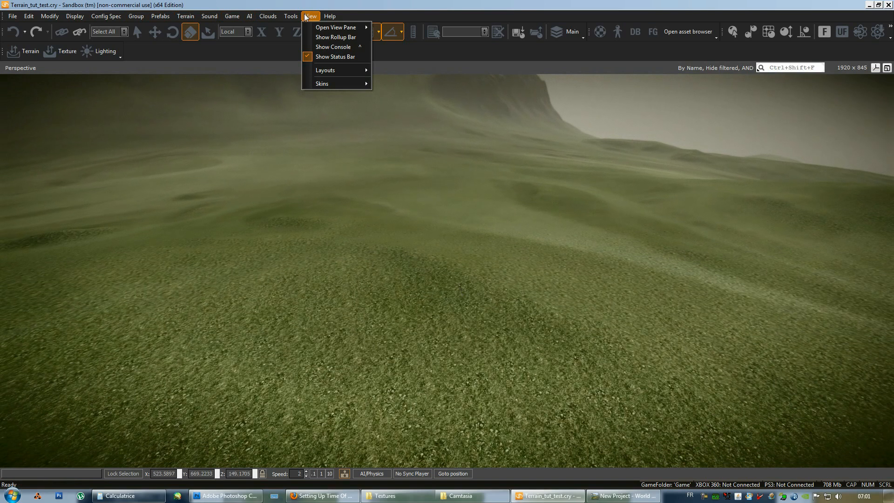
Step: Show the Rollup Bar, open terrain Environment, and edit DetailLayersViewDistRatio
{"action": "left_click", "coordinate": [335, 37]}
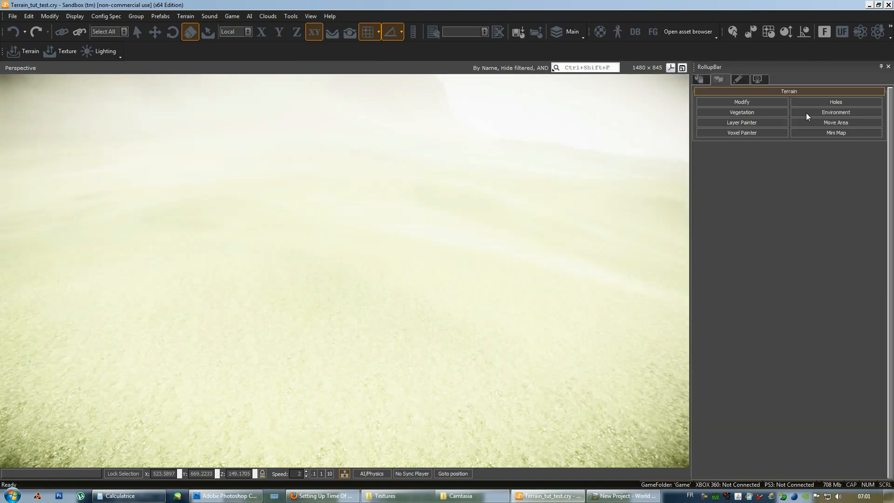
{"action": "left_click", "coordinate": [835, 112]}
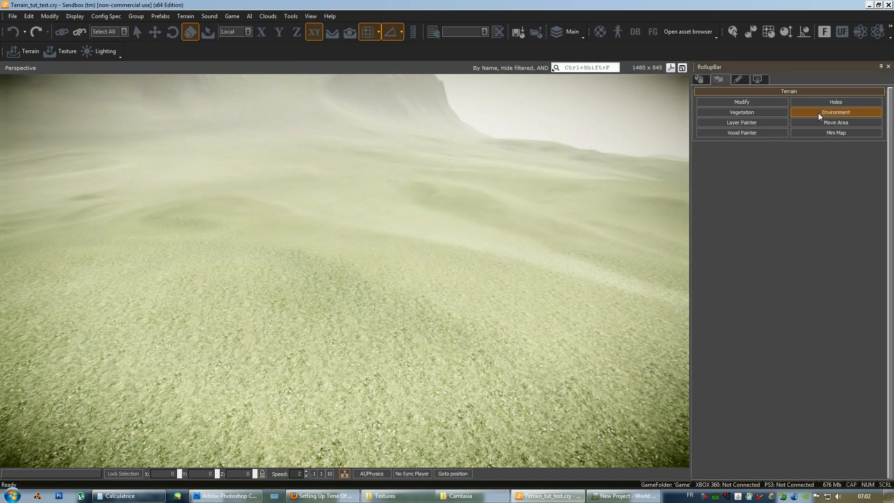
{"action": "left_click", "coordinate": [834, 112]}
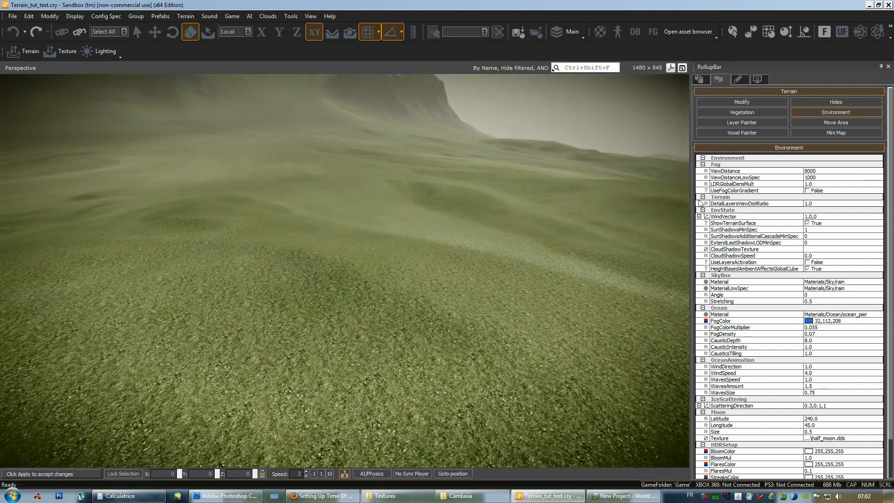
{"action": "left_click", "coordinate": [741, 204]}
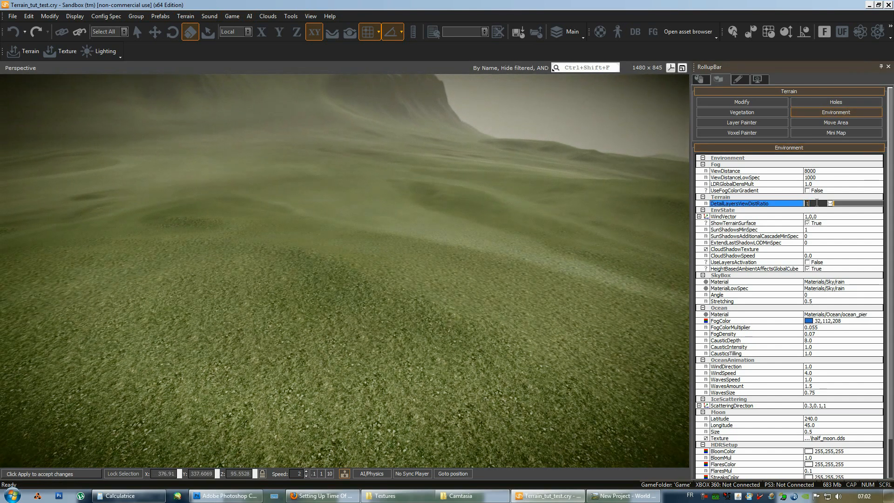